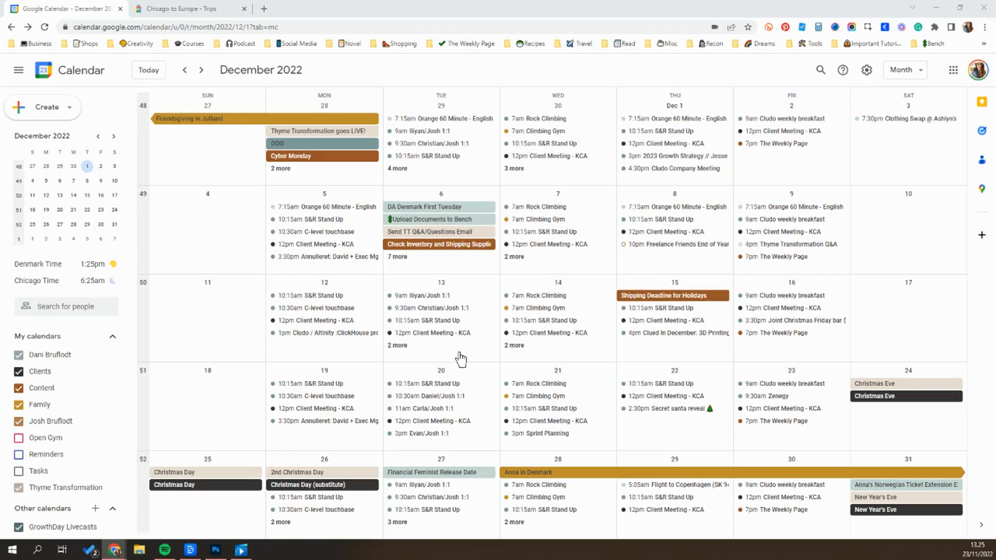
mouse_move(166, 276)
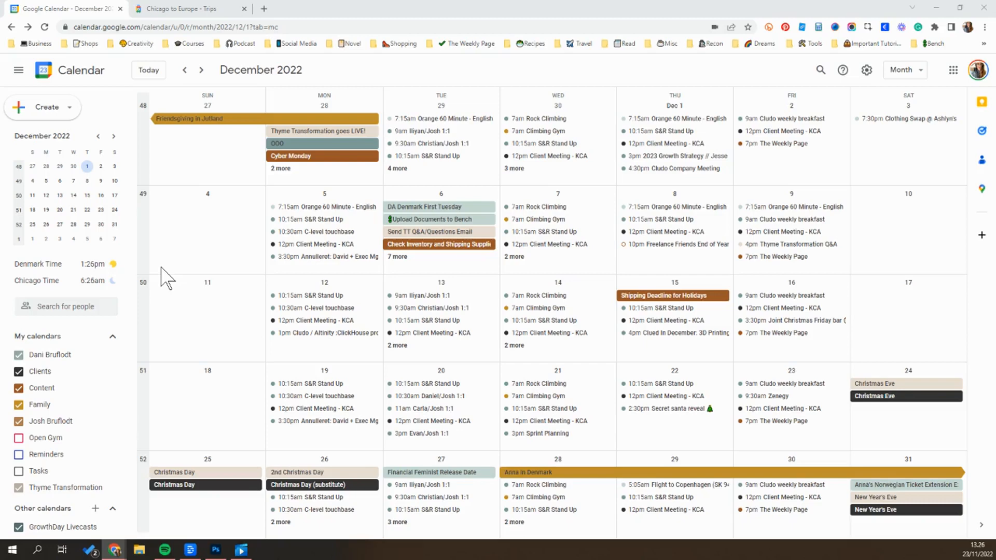
mouse_move(88, 359)
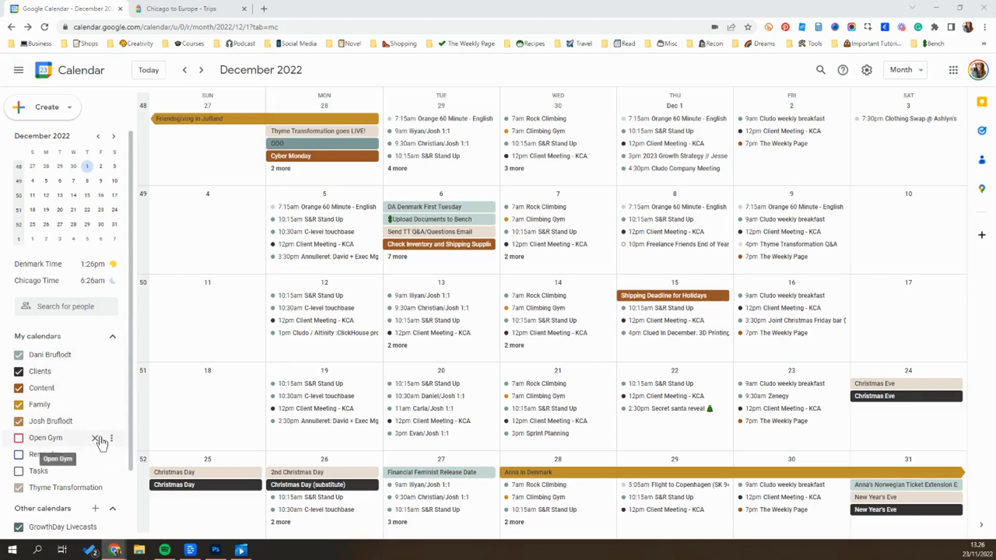
mouse_move(88, 363)
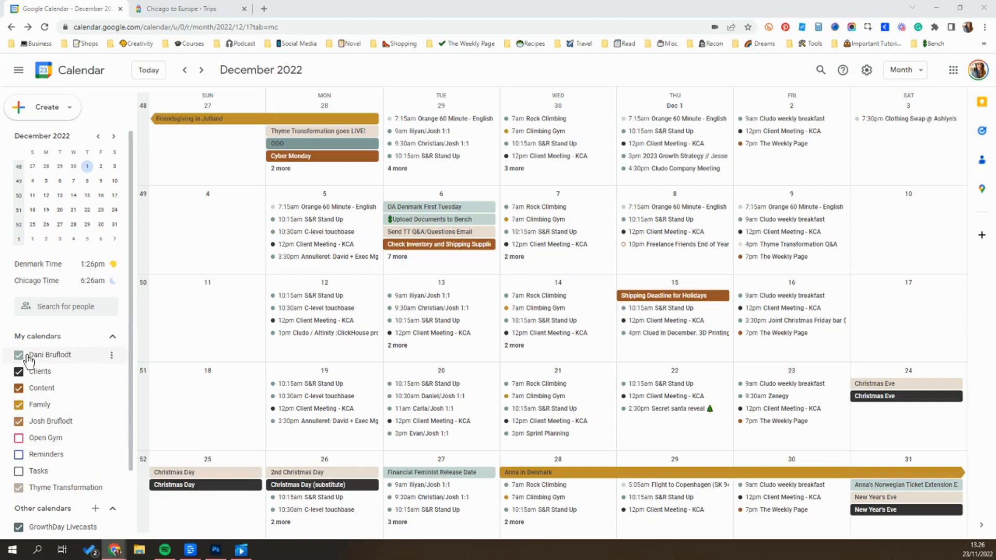
mouse_move(58, 379)
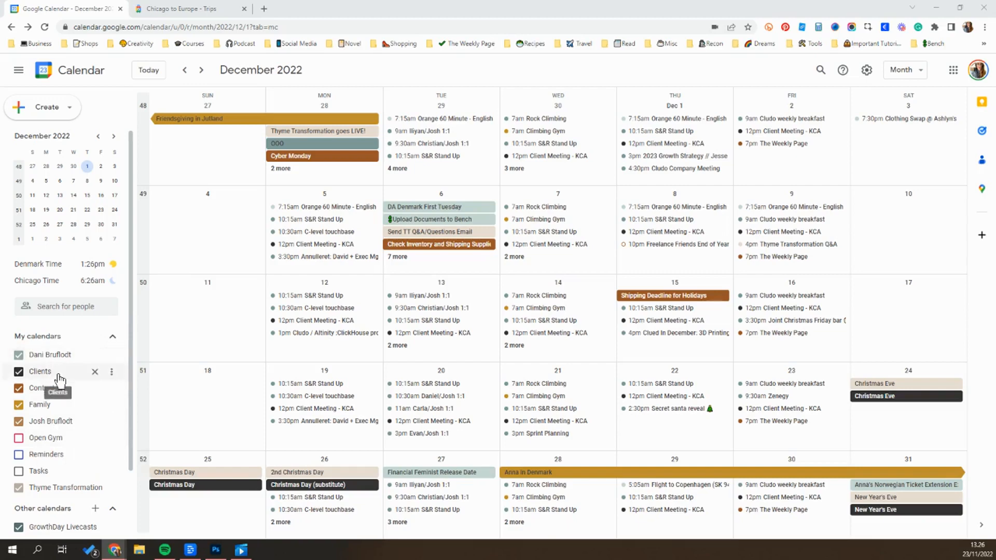
mouse_move(81, 392)
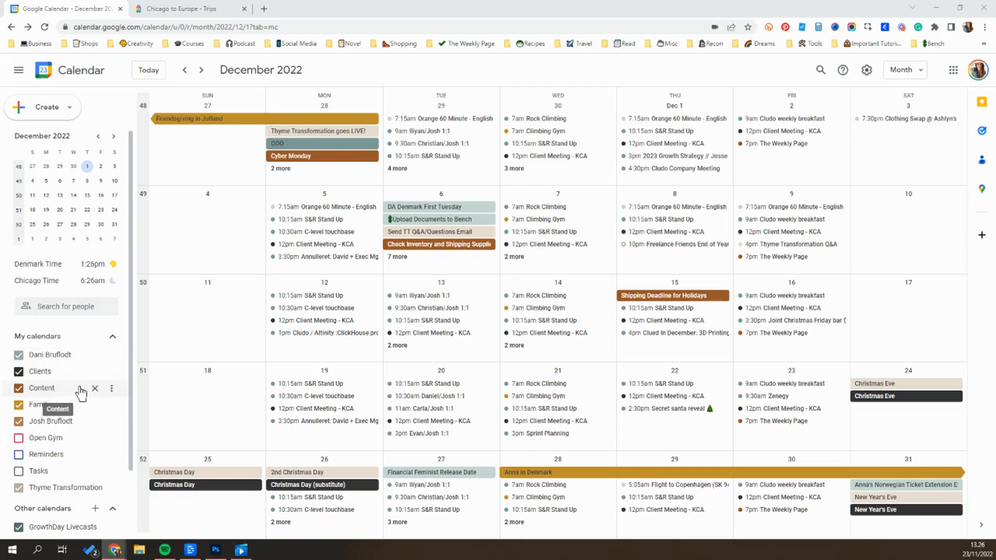
mouse_move(75, 410)
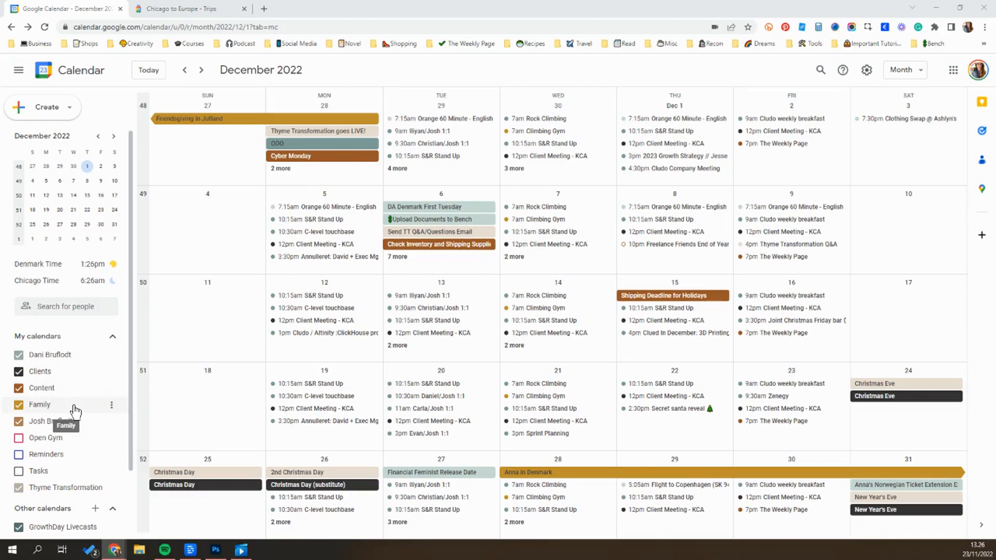
- Hide every sidebar calendar's events one by one until December 2022 is empty
scroll(down, 3)
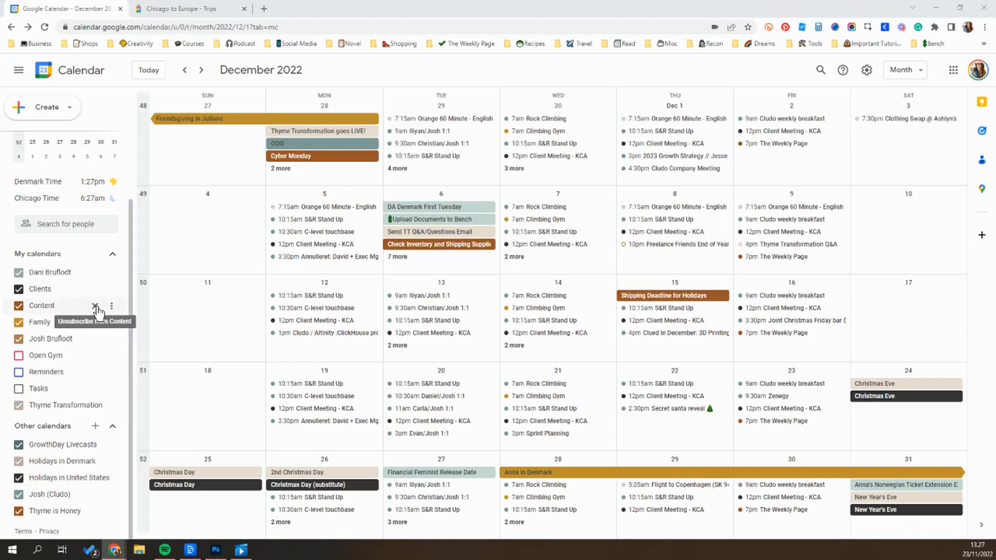
mouse_move(40, 290)
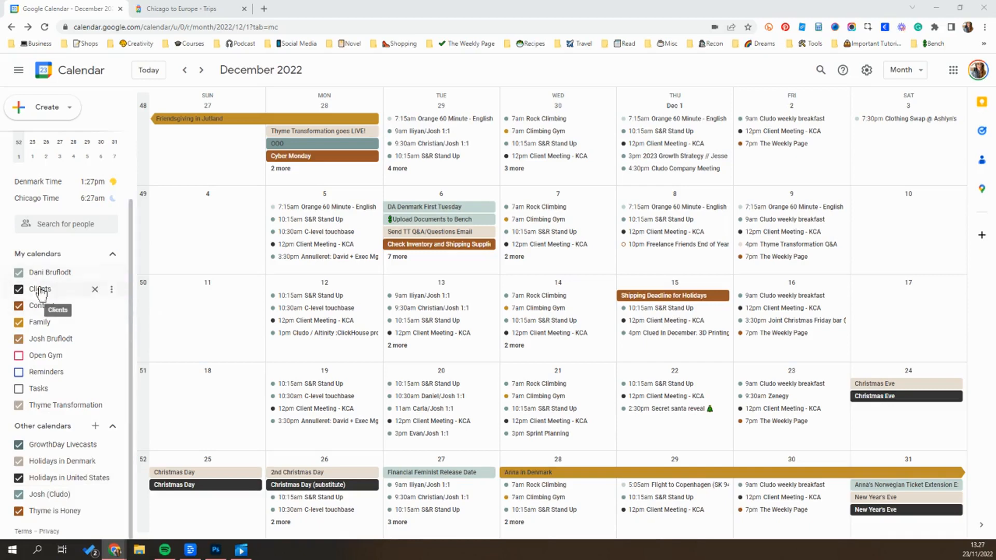
mouse_move(19, 515)
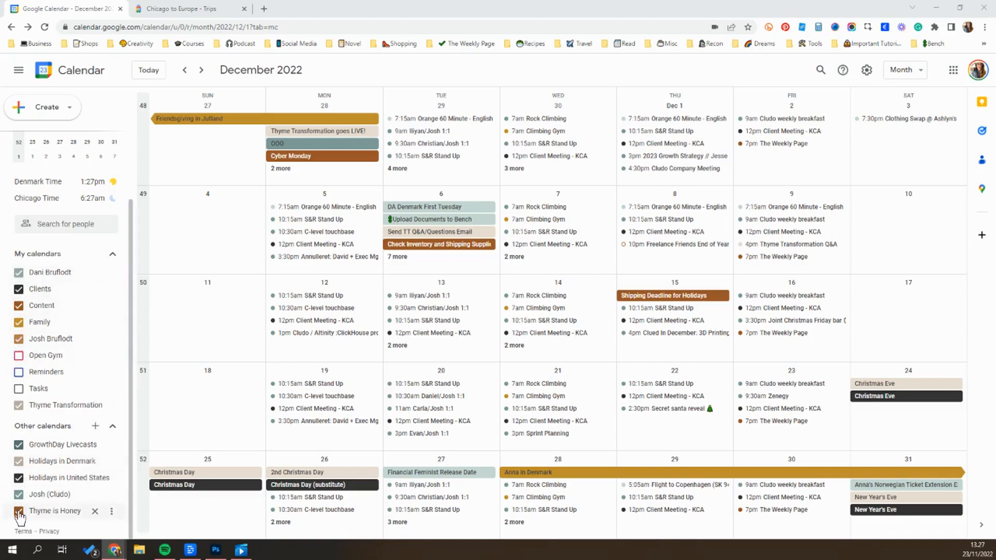
click(19, 510)
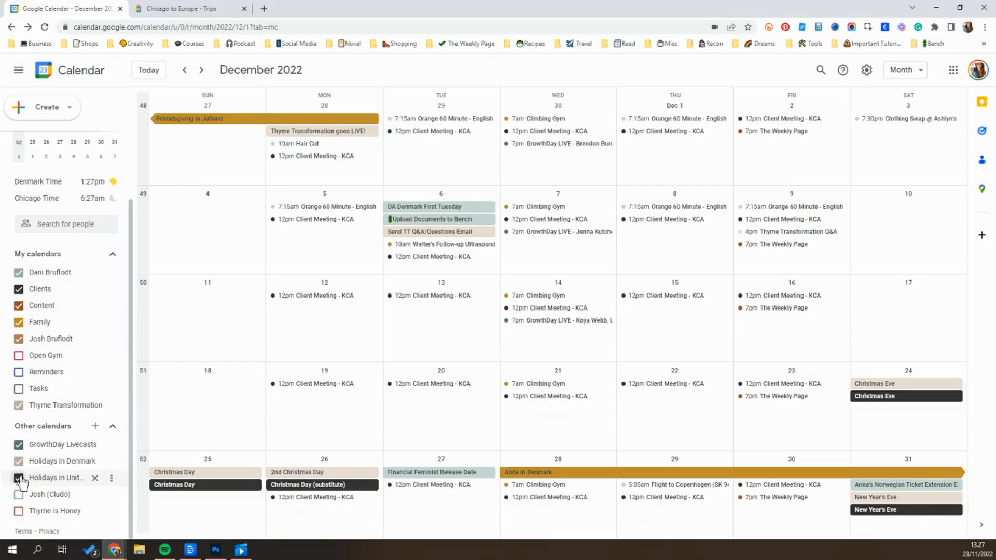
click(19, 477)
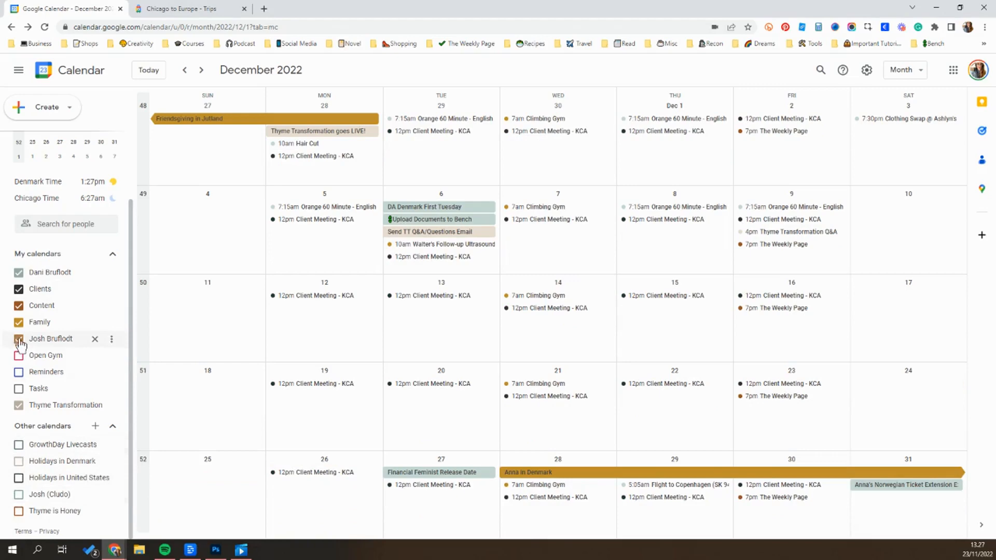
mouse_move(19, 289)
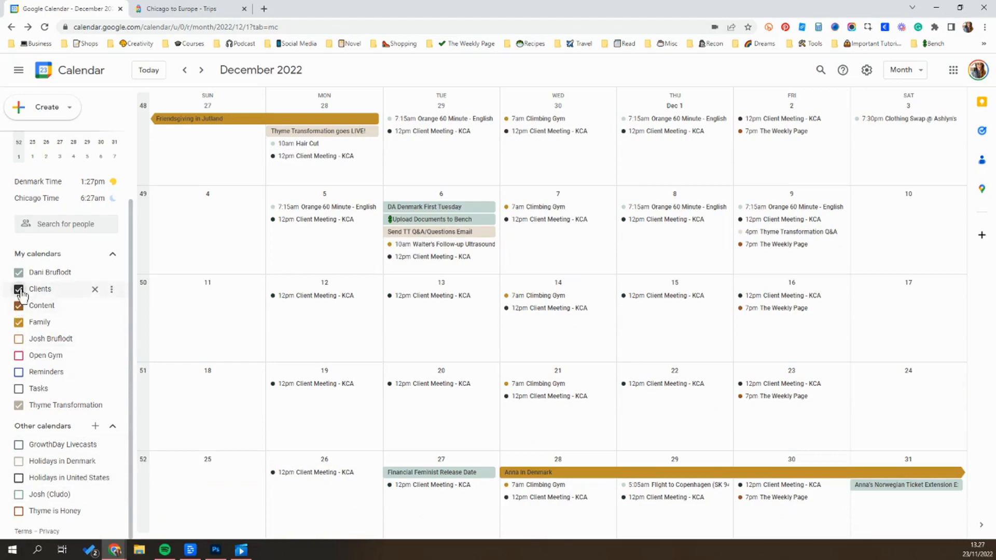
click(19, 288)
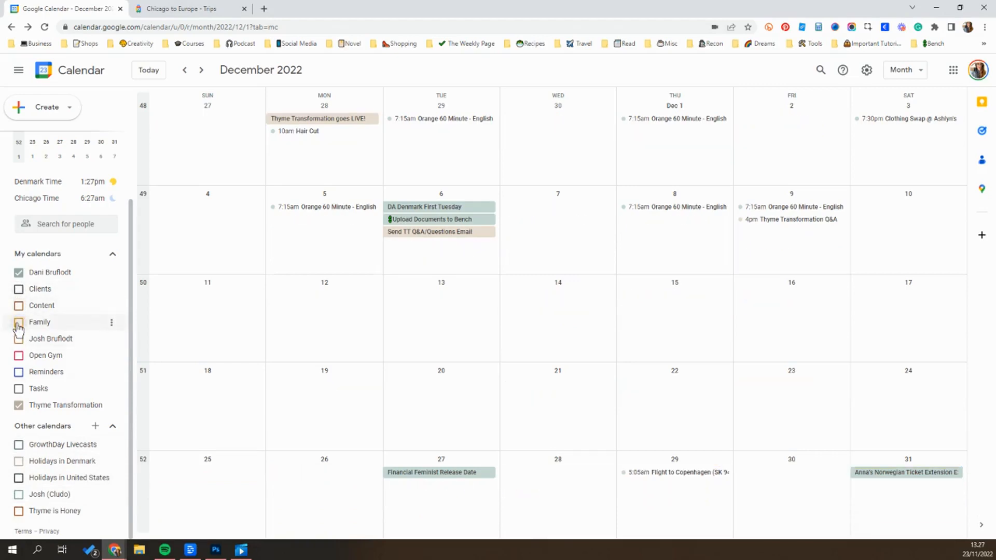
click(19, 405)
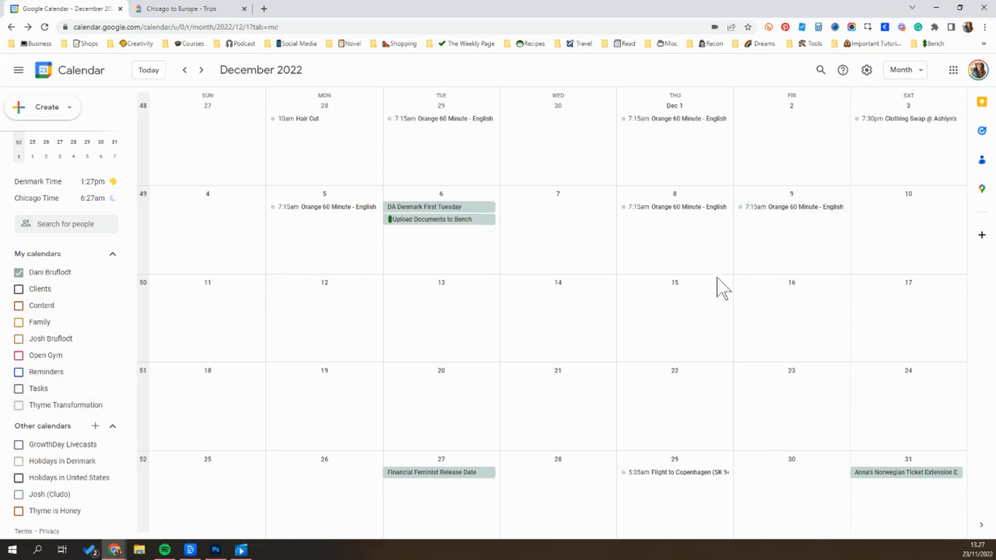
mouse_move(187, 317)
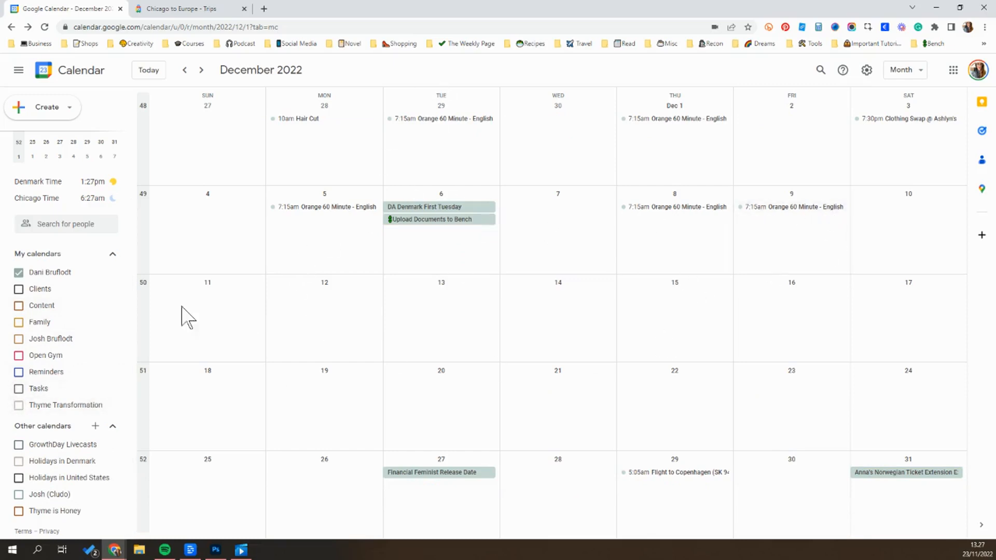
click(19, 271)
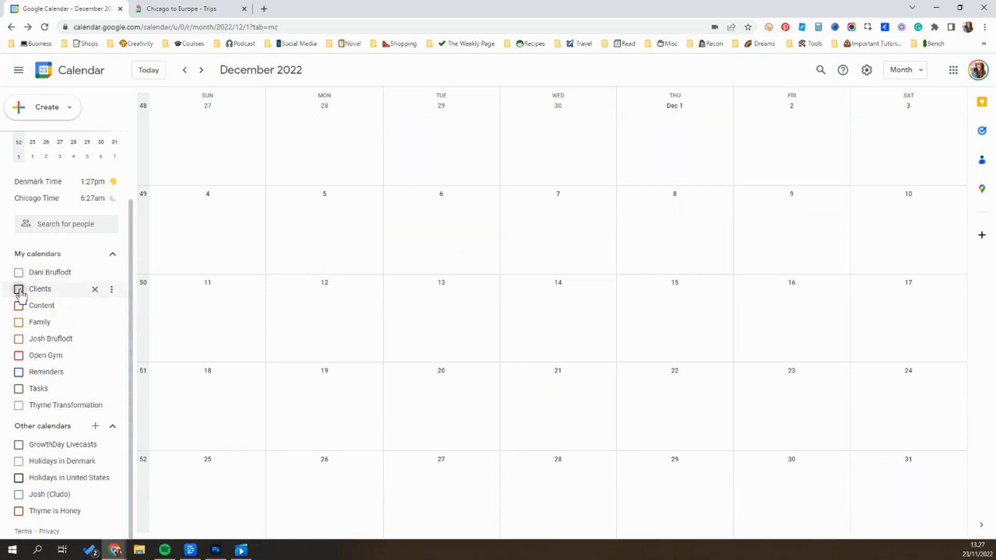
- Show the Clients and Family calendars' events again
click(18, 289)
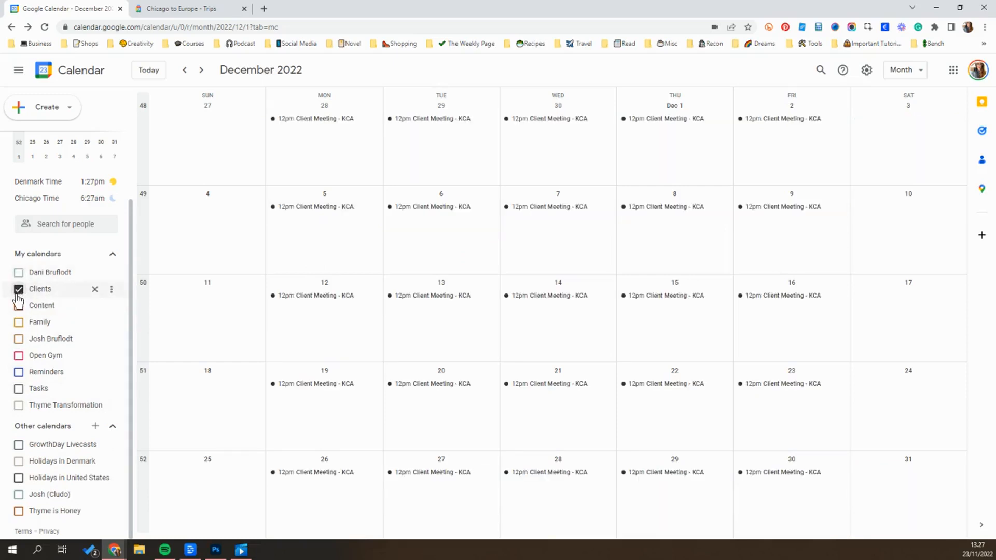
click(19, 272)
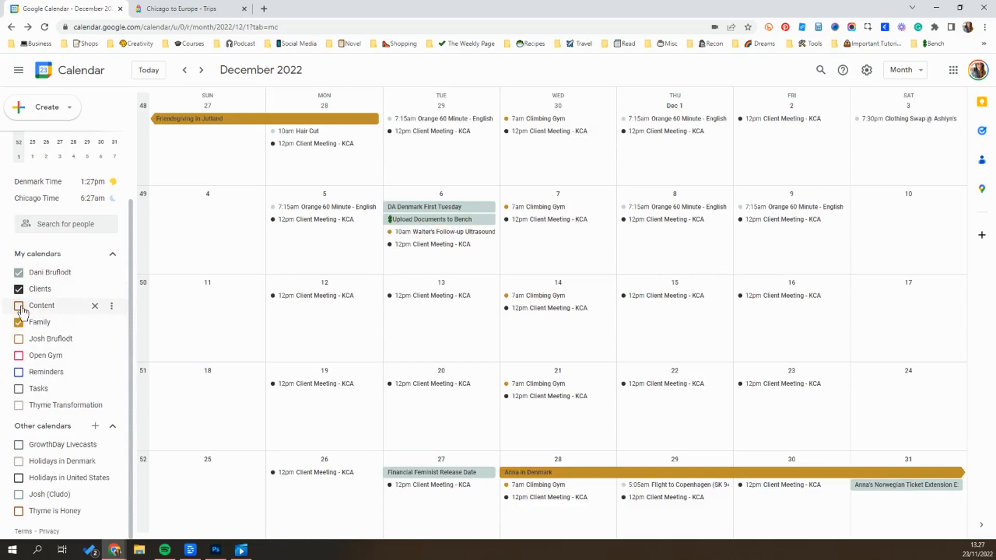
mouse_move(67, 305)
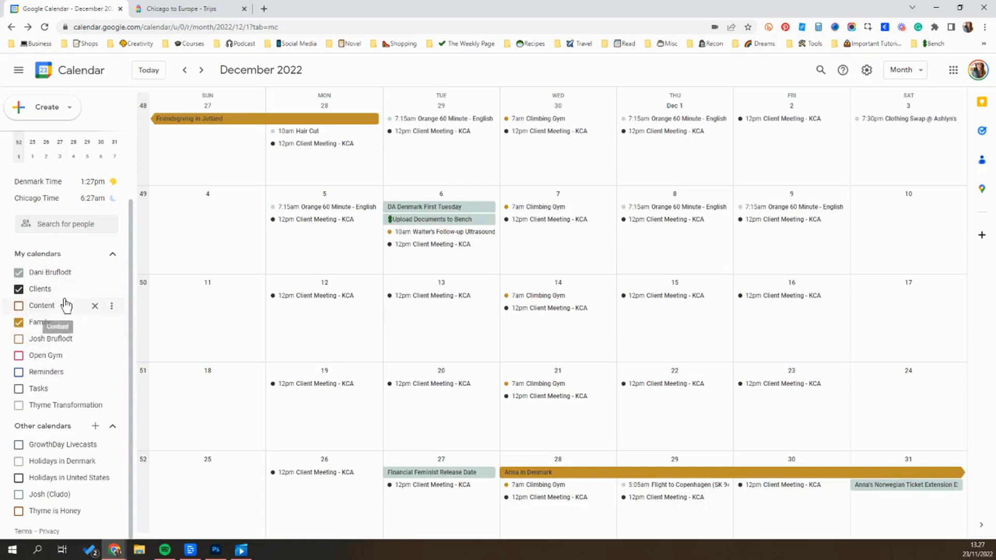
mouse_move(76, 276)
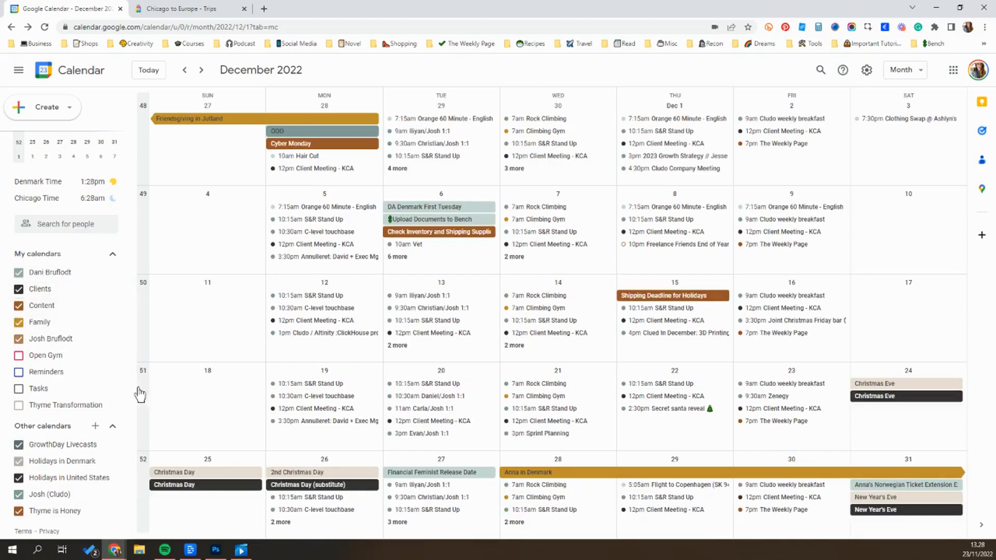
mouse_move(44, 354)
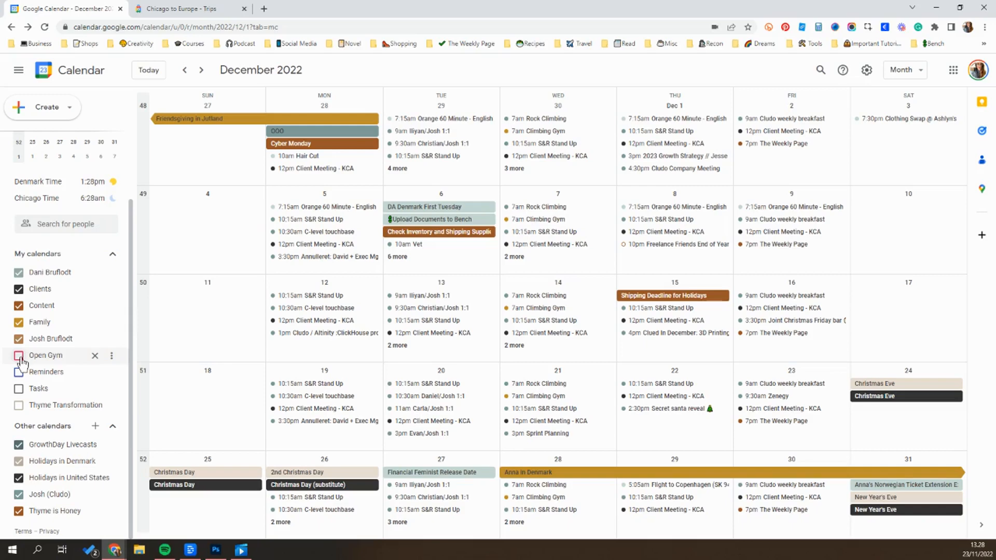
mouse_move(48, 365)
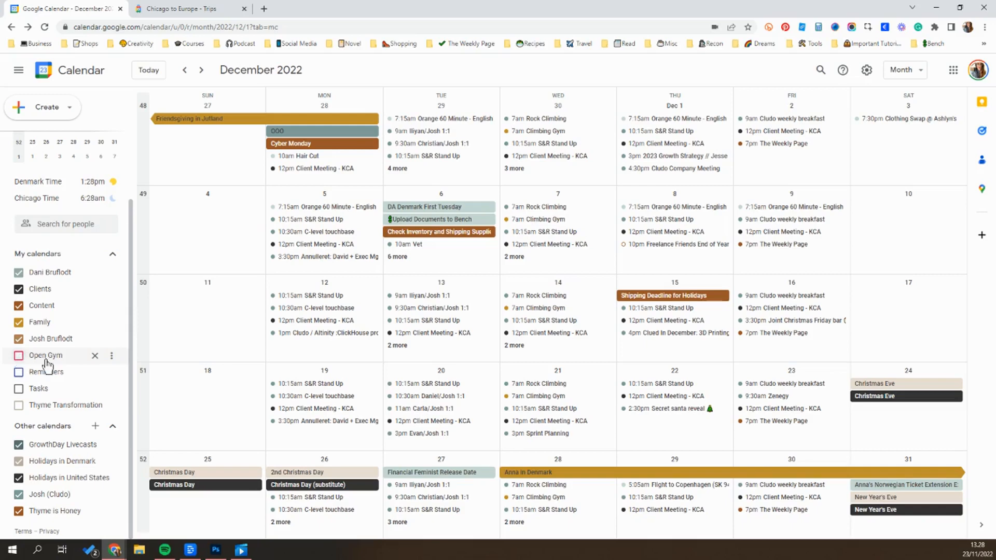
- Toggle the Open Gym calendar and view the 9AM–12PM event on December 5
click(19, 356)
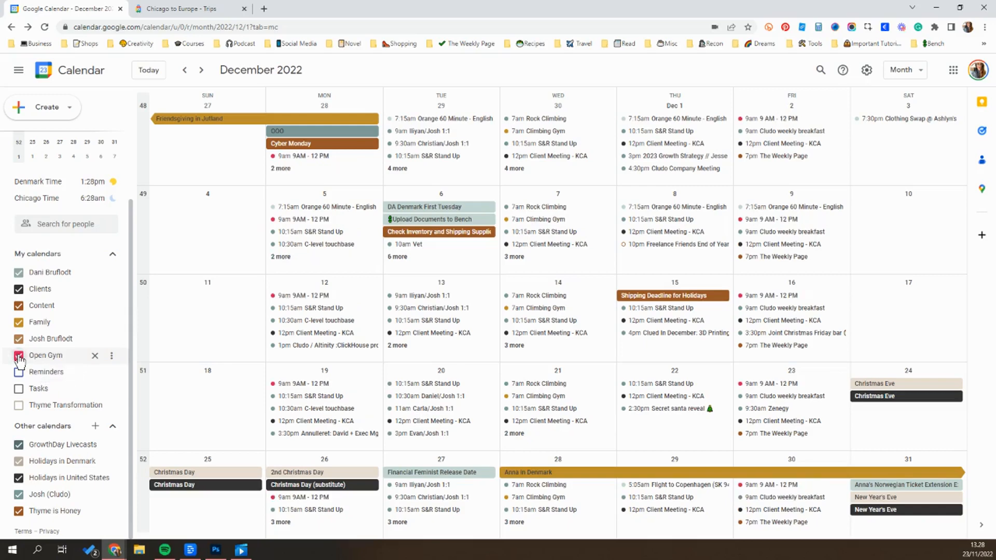
click(19, 355)
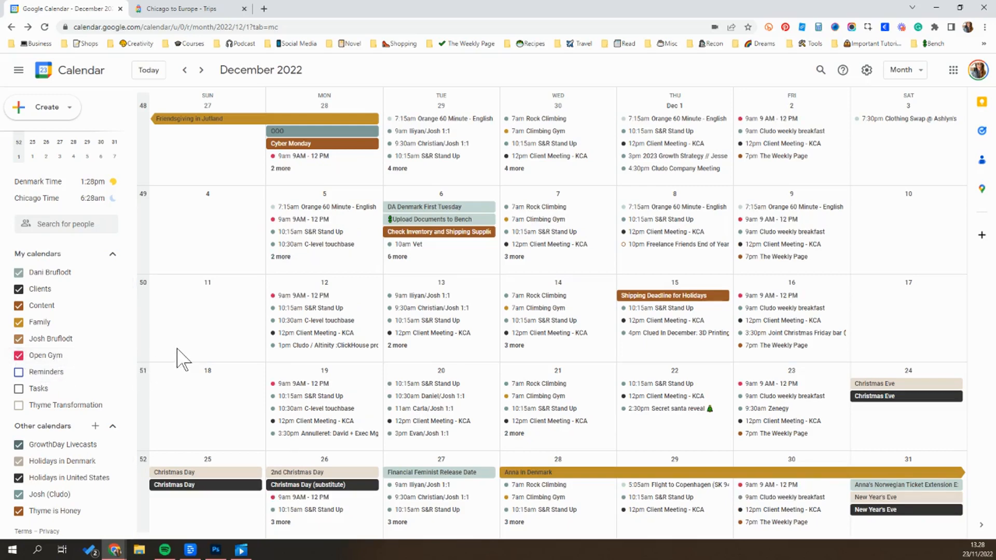
mouse_move(313, 221)
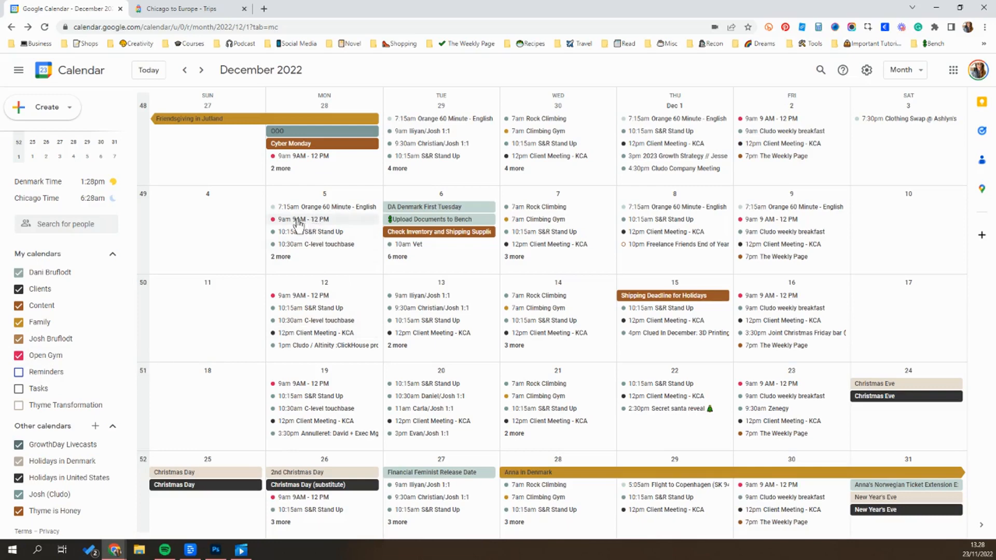
click(512, 256)
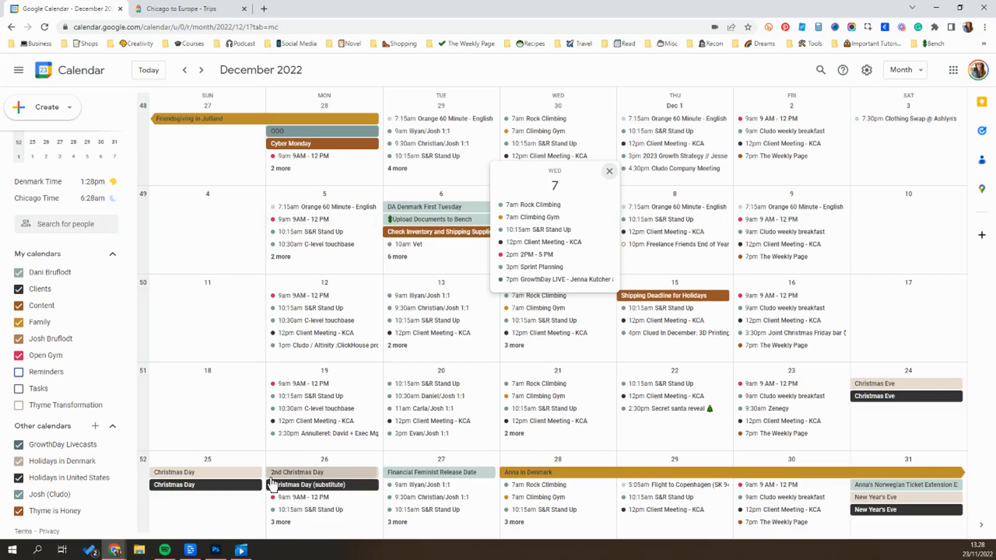
mouse_move(773, 384)
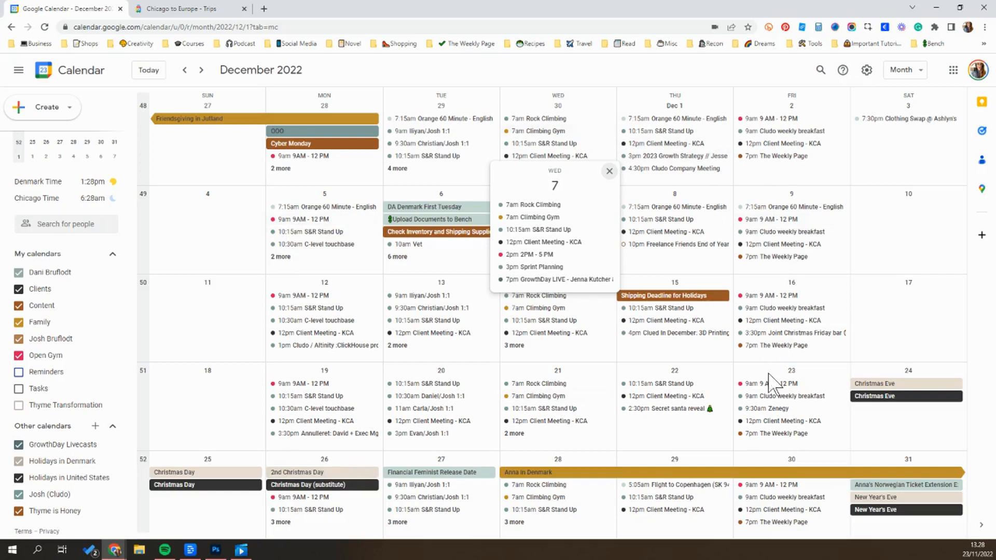
- Look at January 2023, then return to December 2022
click(201, 70)
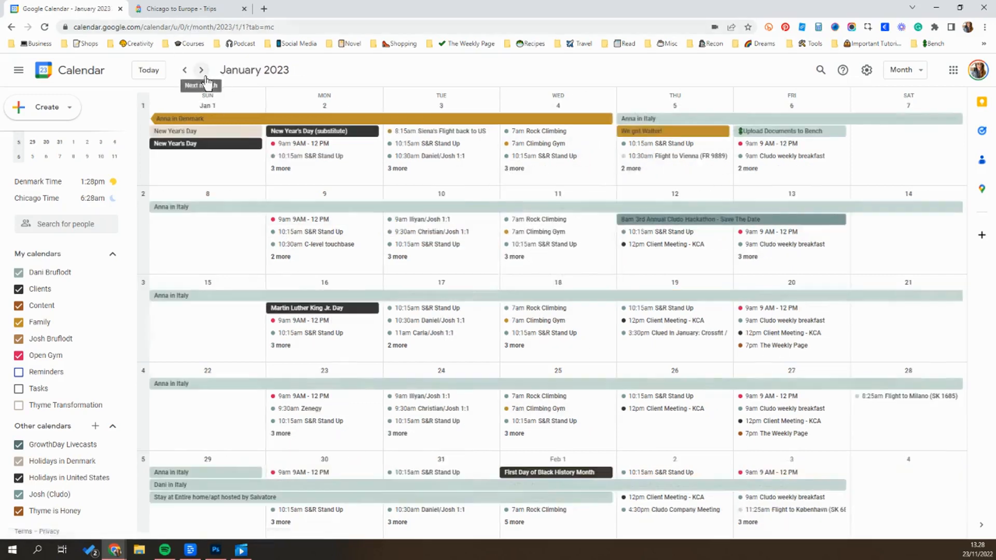
mouse_move(184, 70)
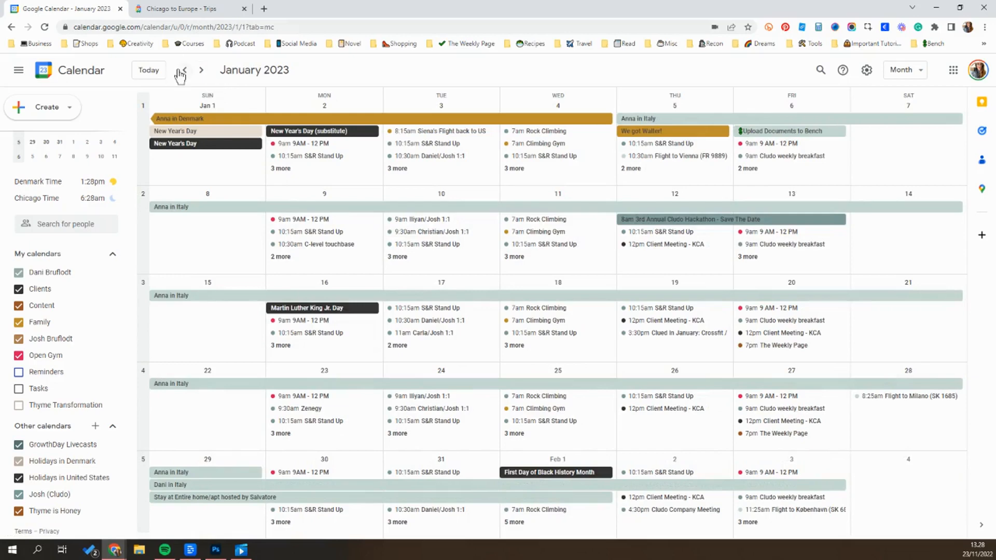
click(184, 70)
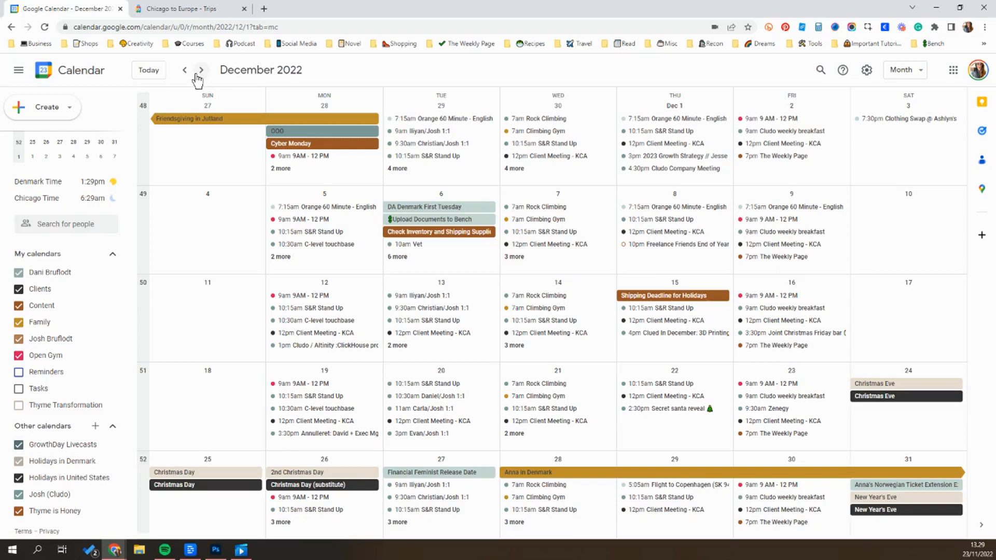
- Switch to Week view showing Week 48 with GMT-06 and GMT+01 columns
click(902, 70)
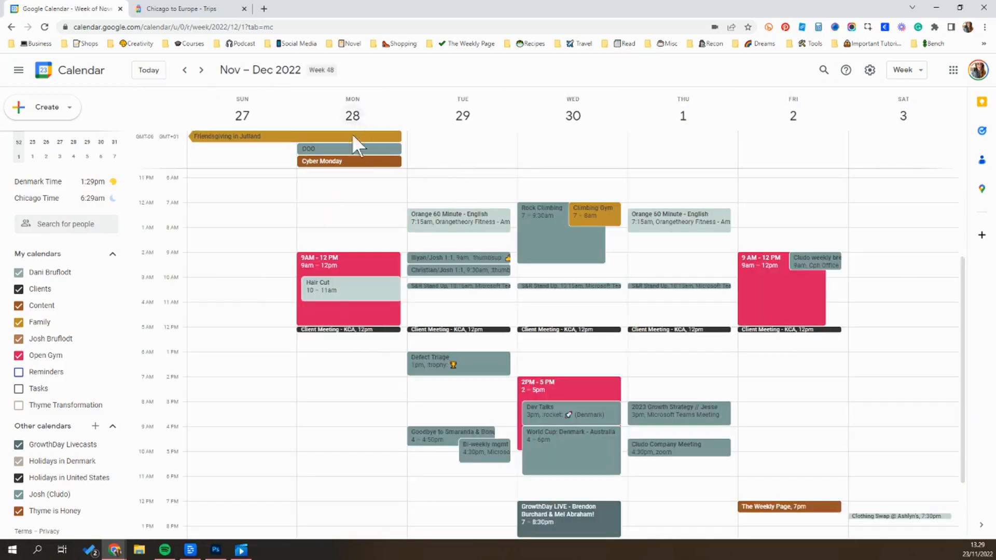
mouse_move(48, 332)
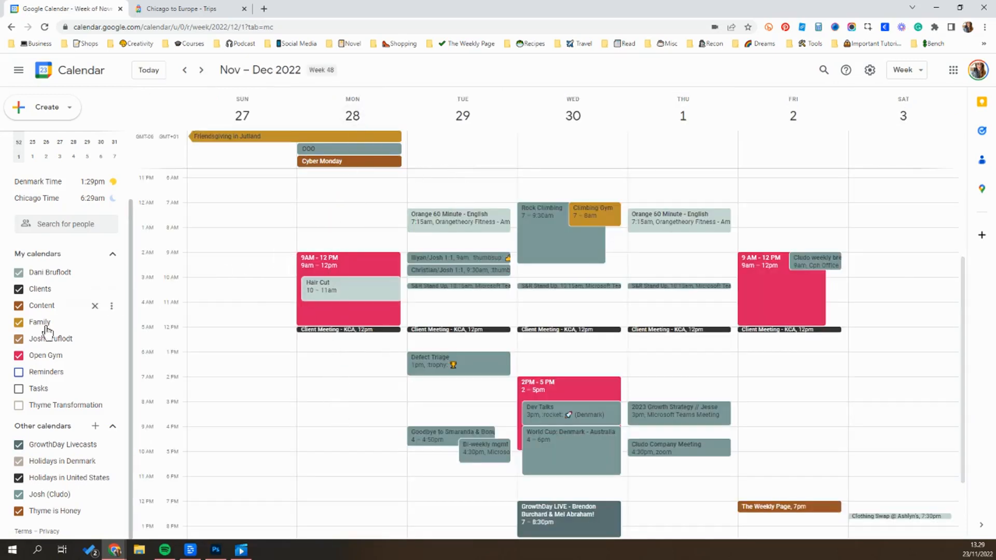
mouse_move(377, 324)
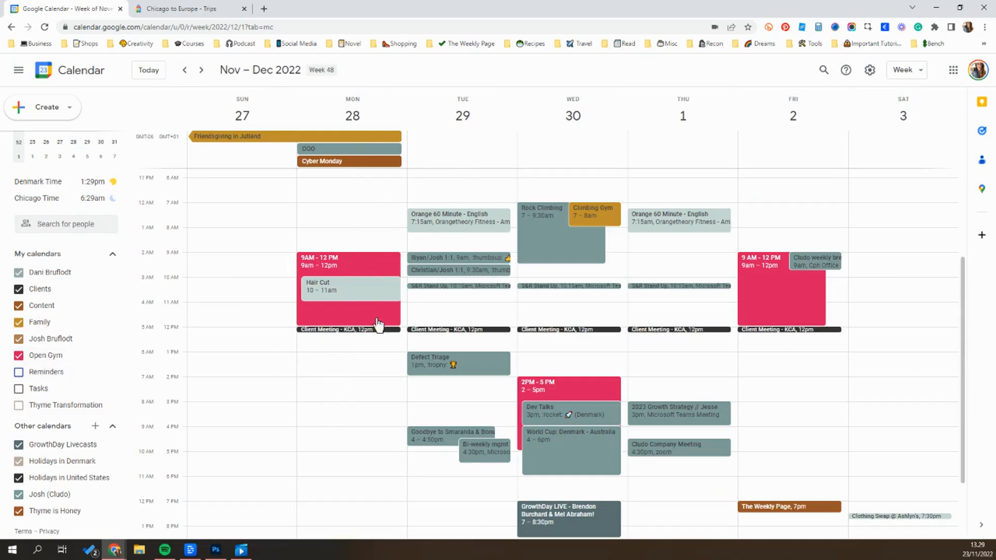
mouse_move(337, 147)
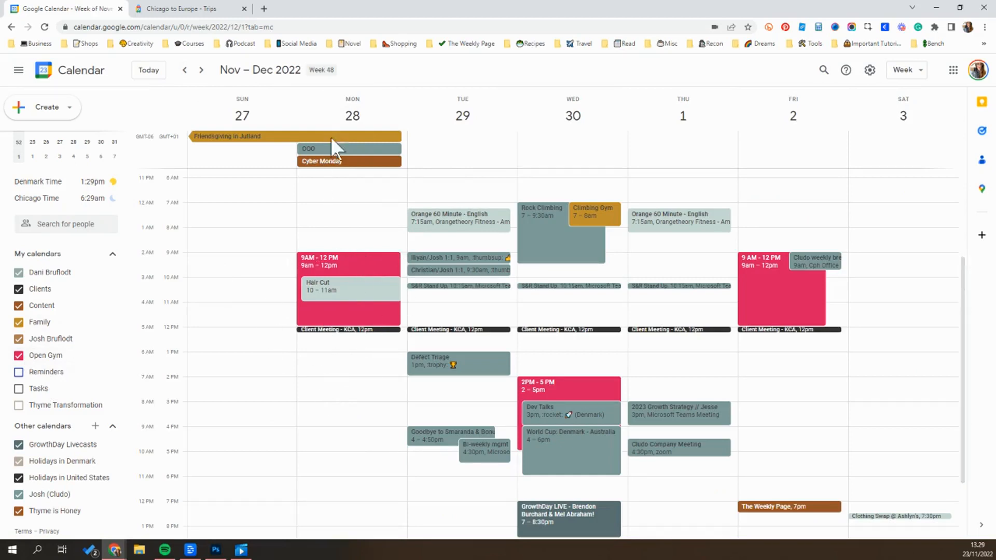
mouse_move(315, 295)
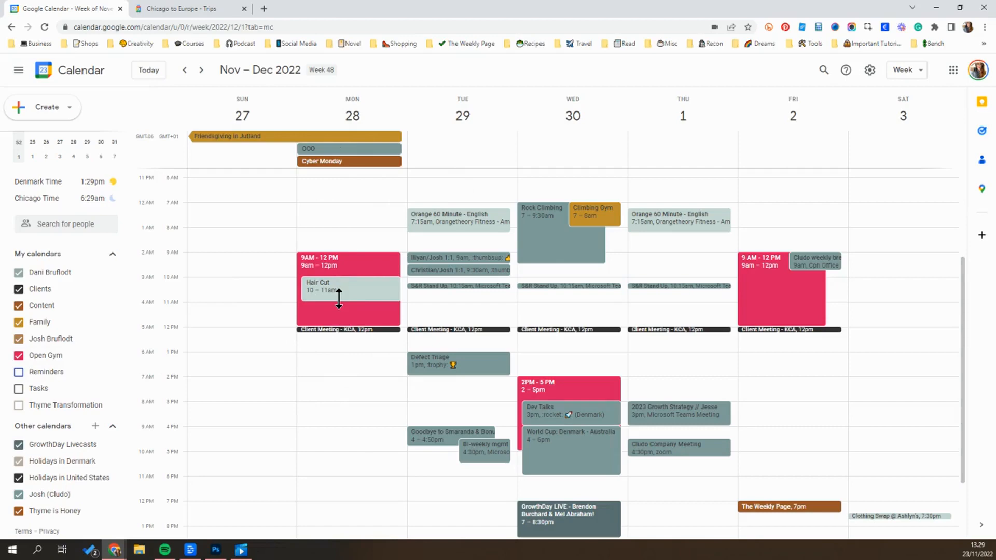
mouse_move(289, 292)
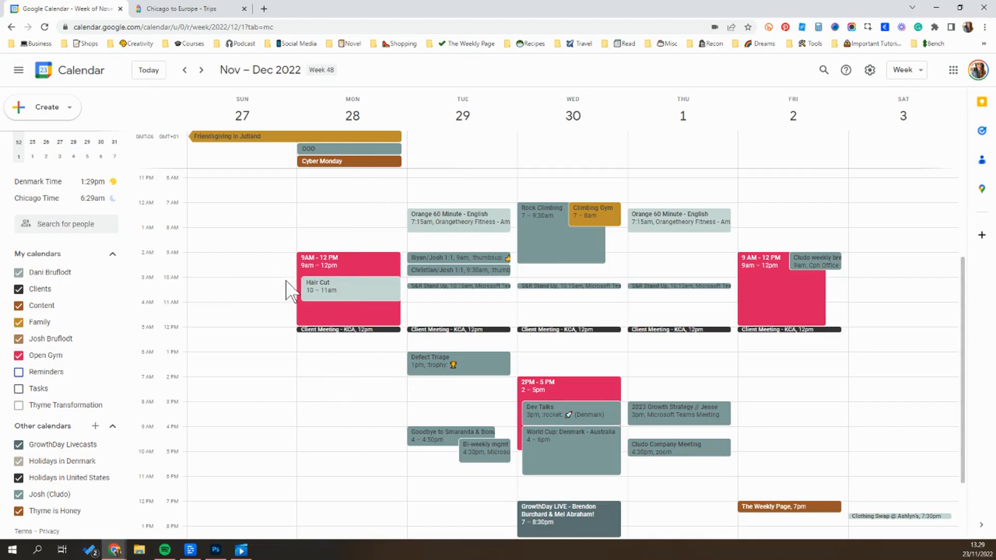
mouse_move(294, 342)
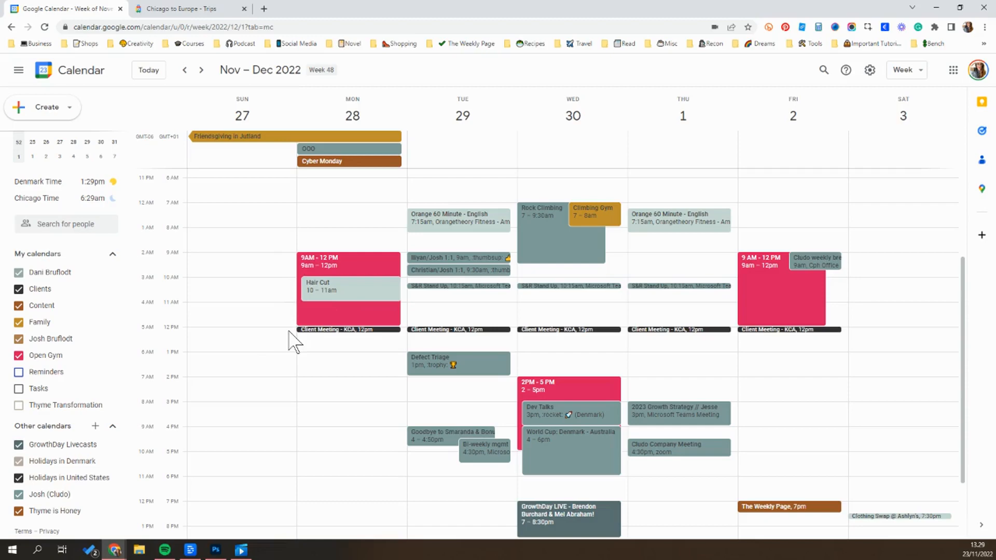
mouse_move(249, 338)
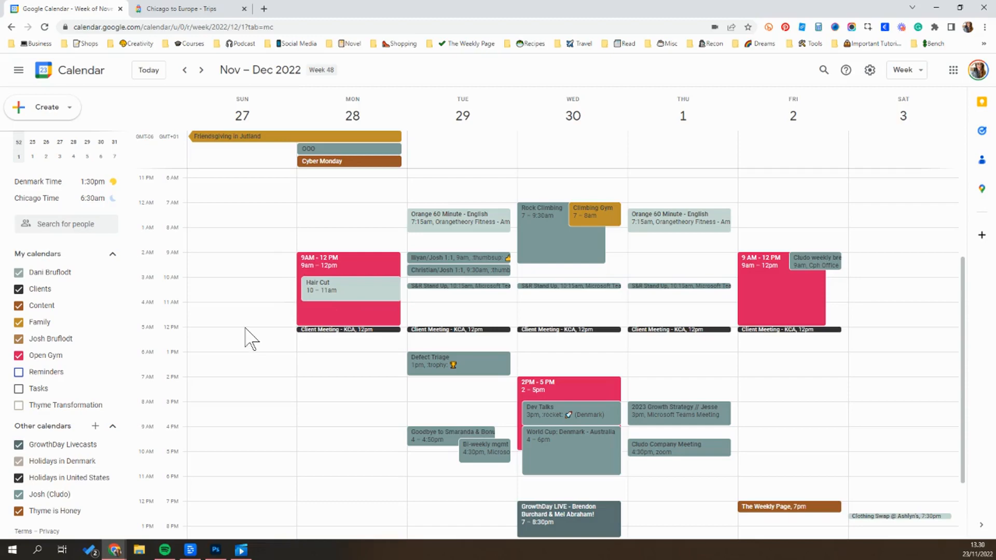
- Return to Month view of December 2022 and hide the first personal calendar
click(902, 70)
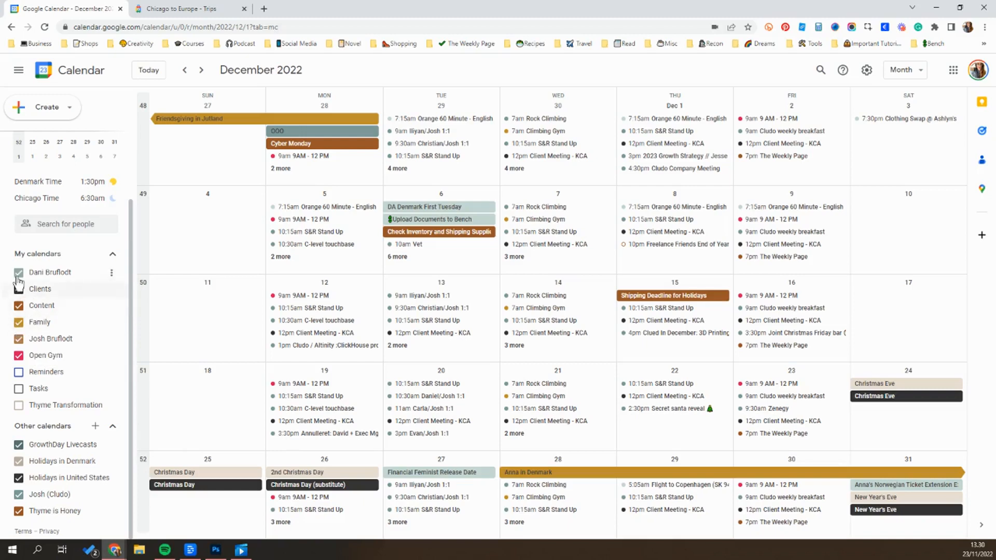
click(19, 272)
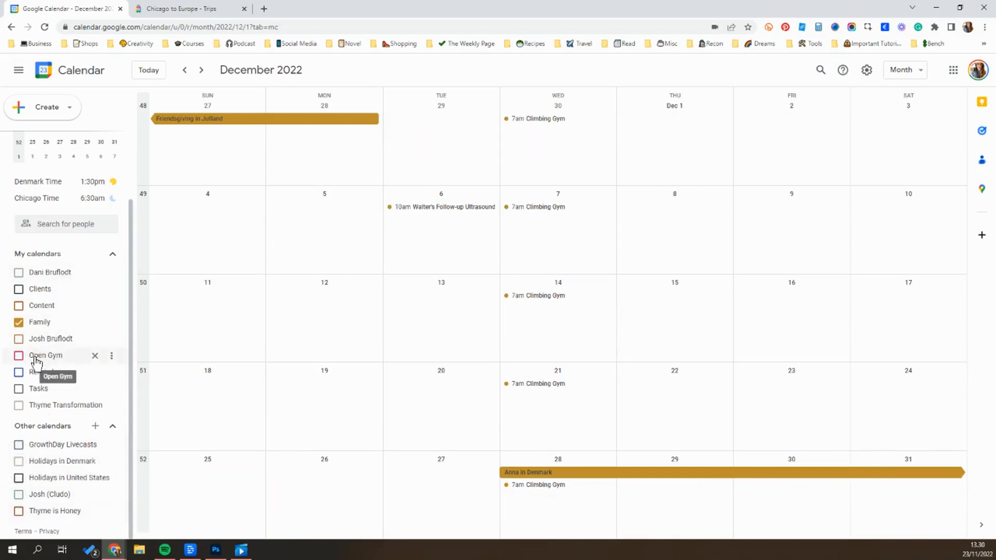
mouse_move(80, 325)
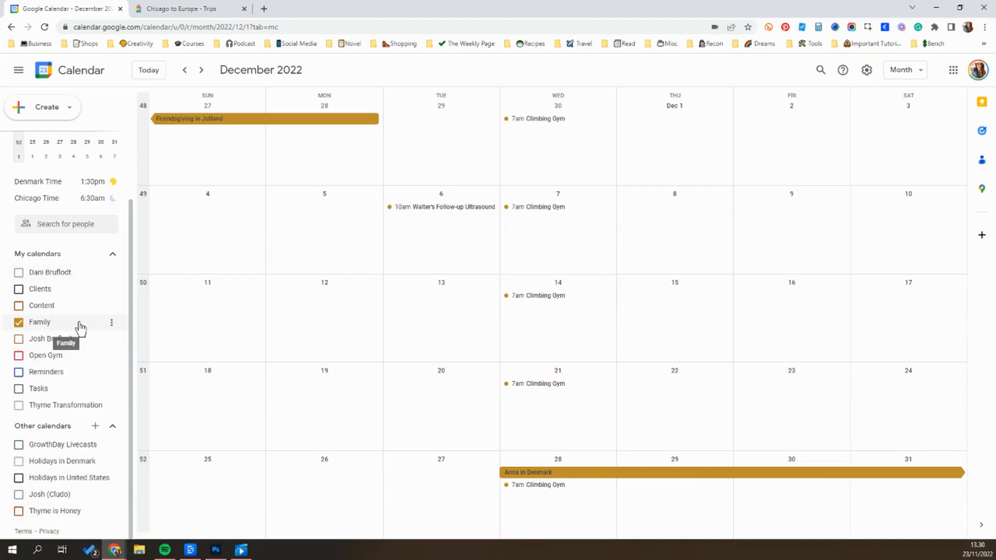
mouse_move(224, 129)
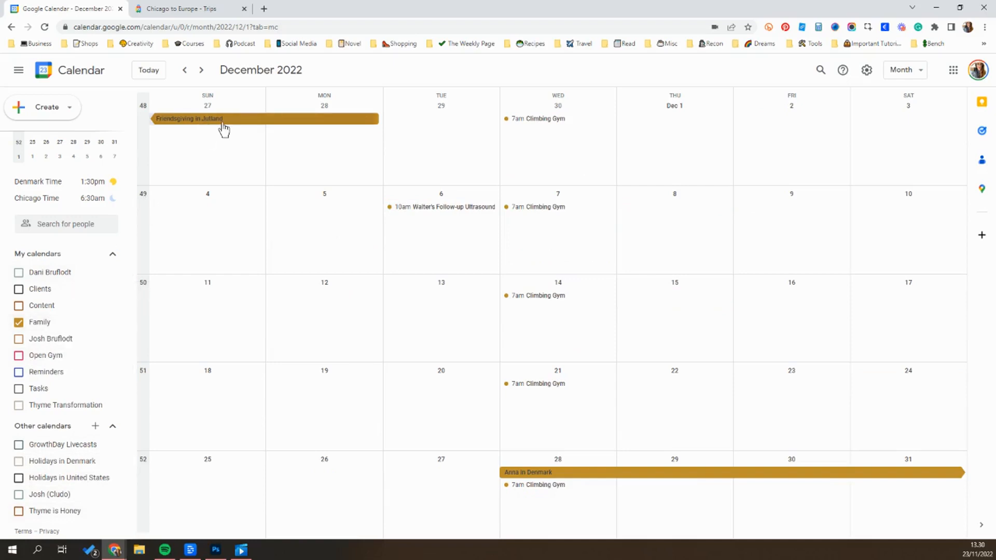
mouse_move(508, 481)
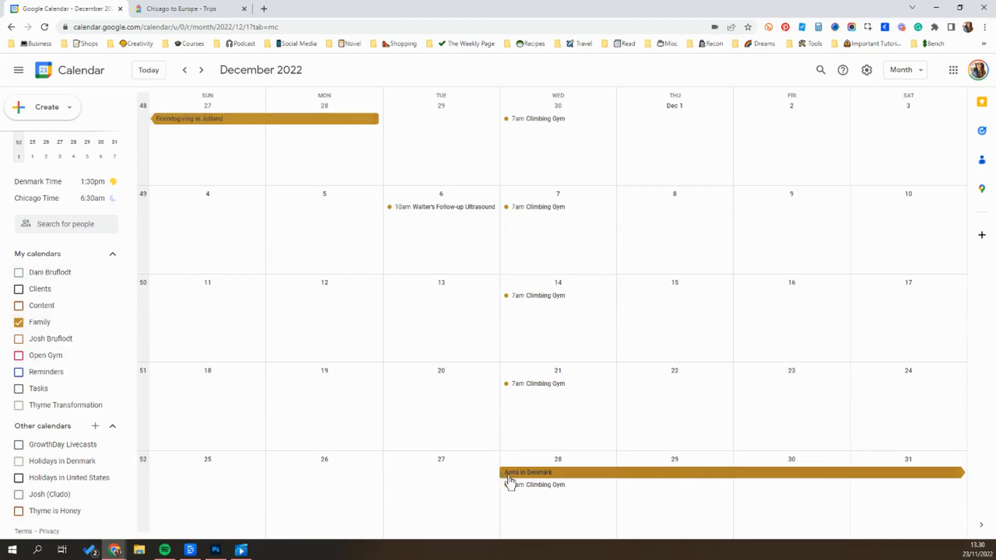
mouse_move(404, 214)
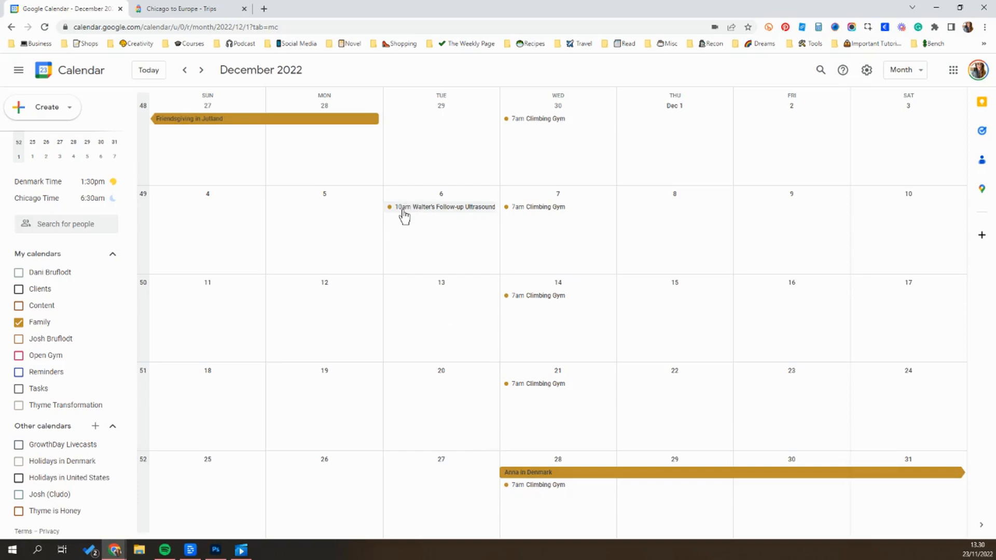
mouse_move(399, 212)
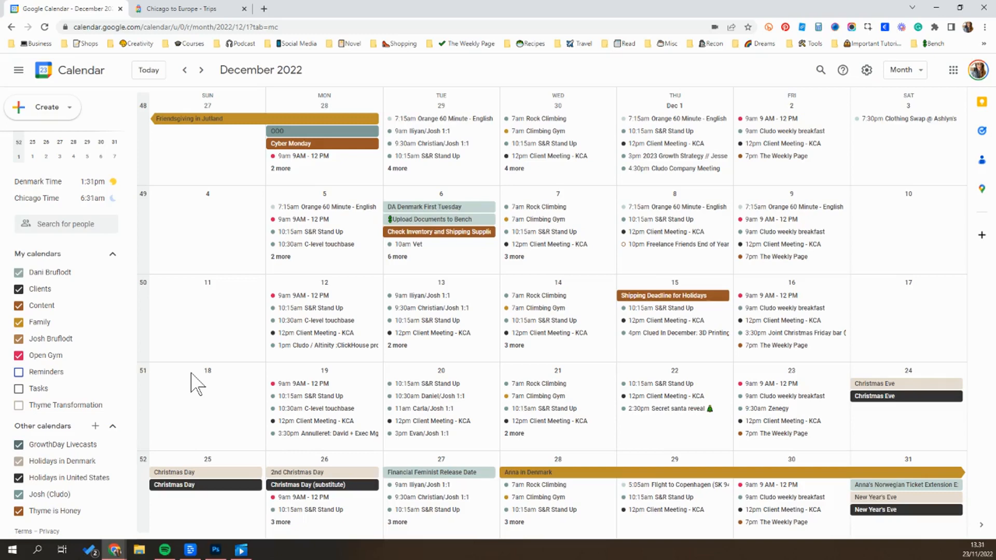
mouse_move(367, 72)
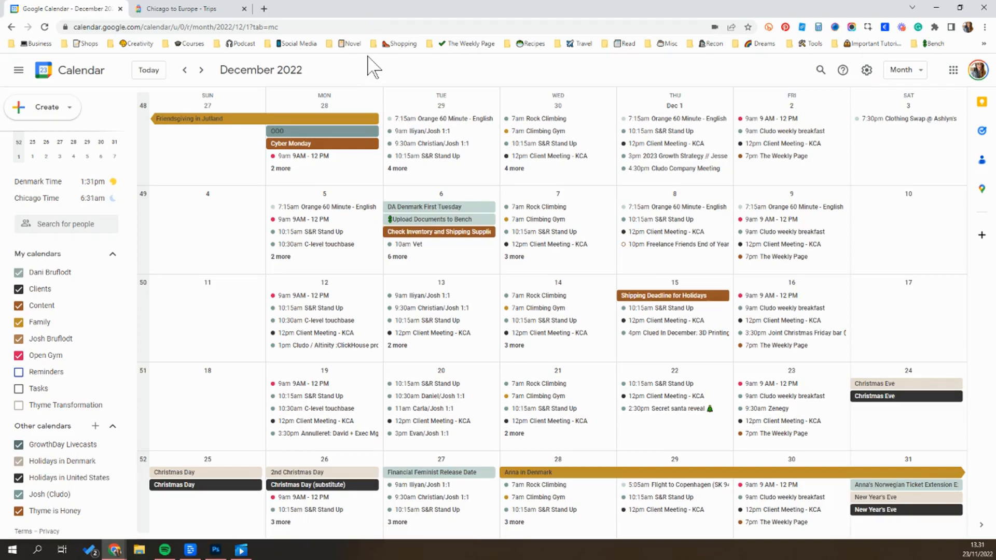
click(904, 70)
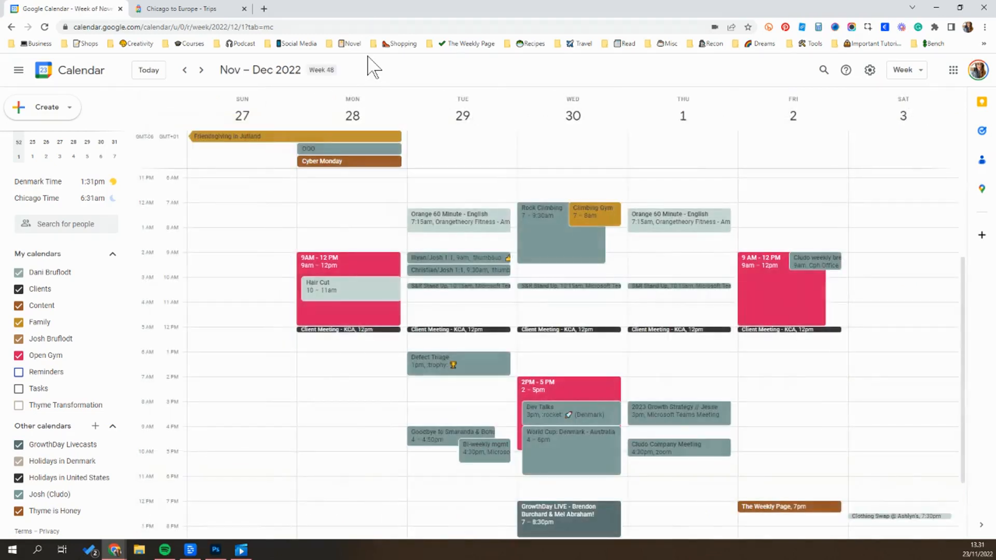
click(682, 115)
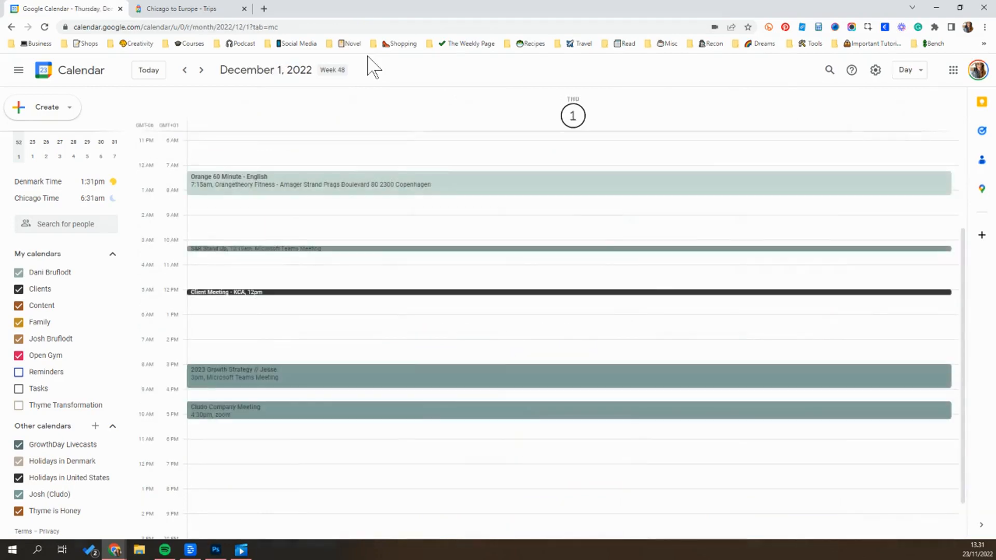
click(904, 70)
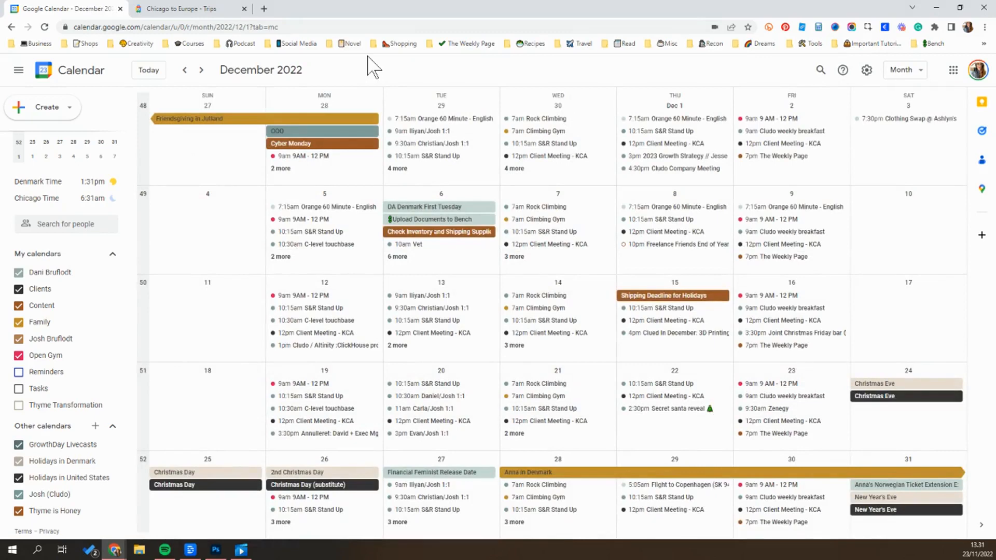
mouse_move(284, 240)
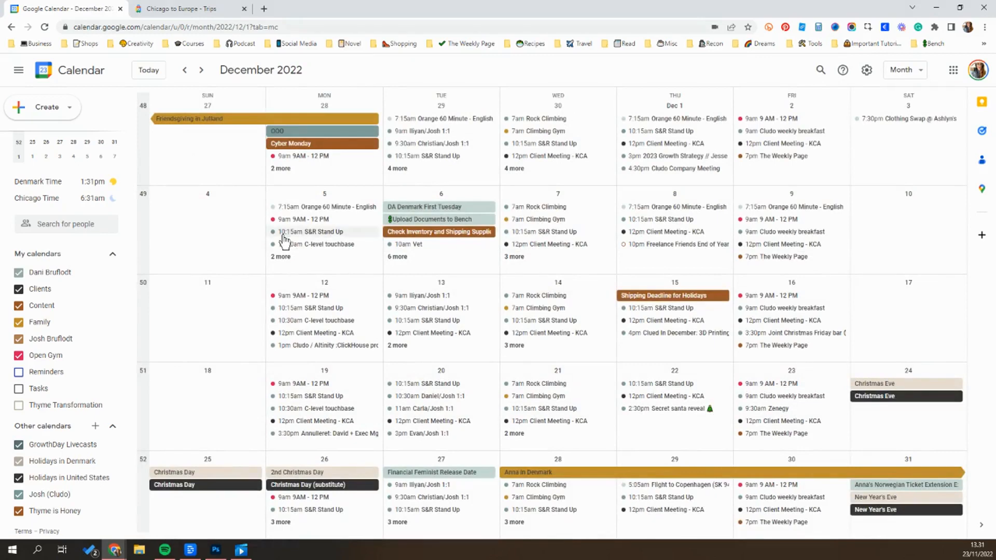
mouse_move(199, 295)
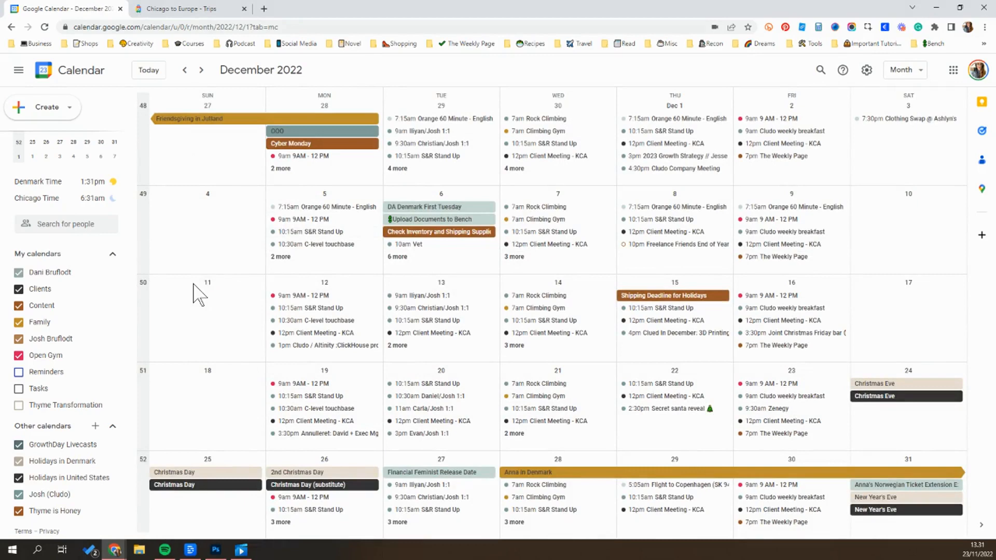
mouse_move(108, 272)
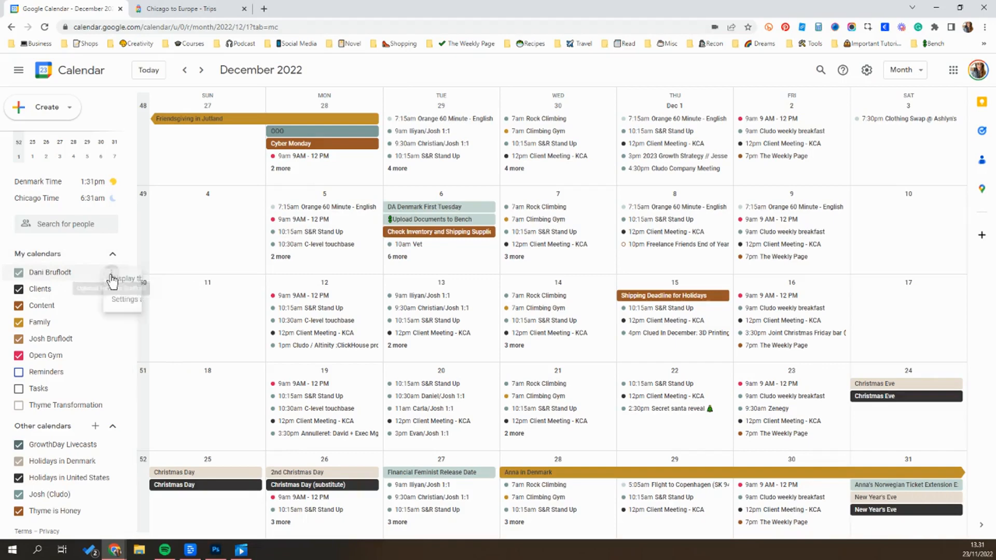
- Give the top personal calendar a custom colour #c6d8d2 and save it
click(112, 279)
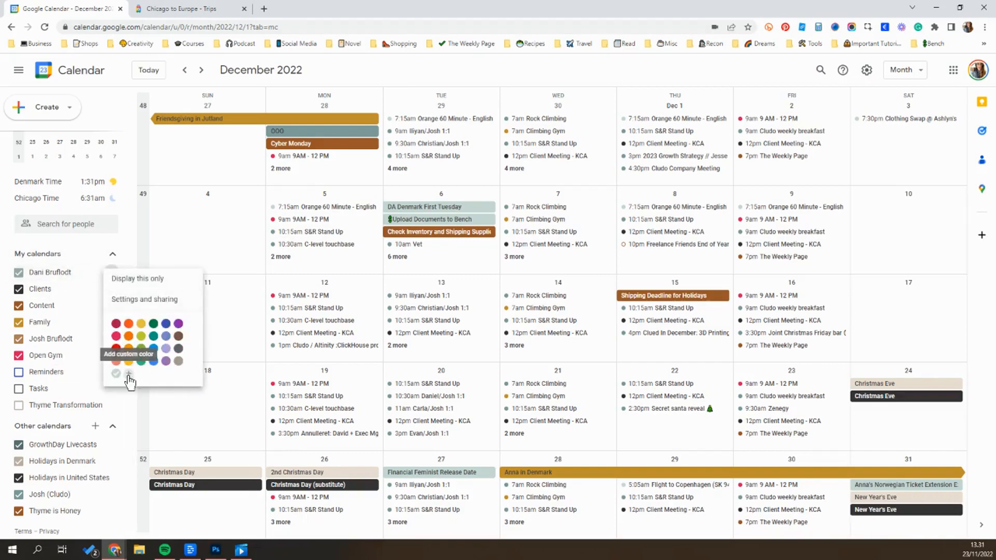
click(128, 374)
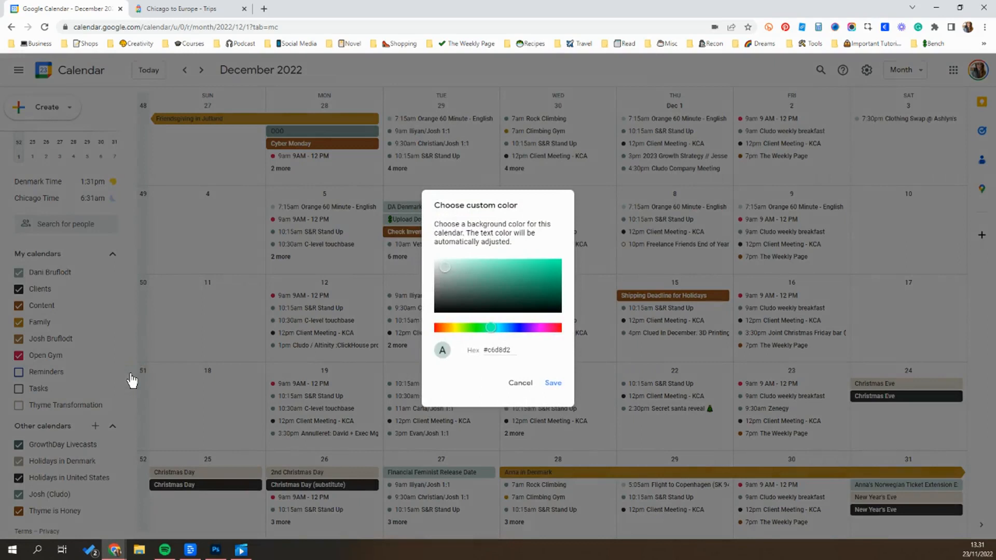
mouse_move(477, 294)
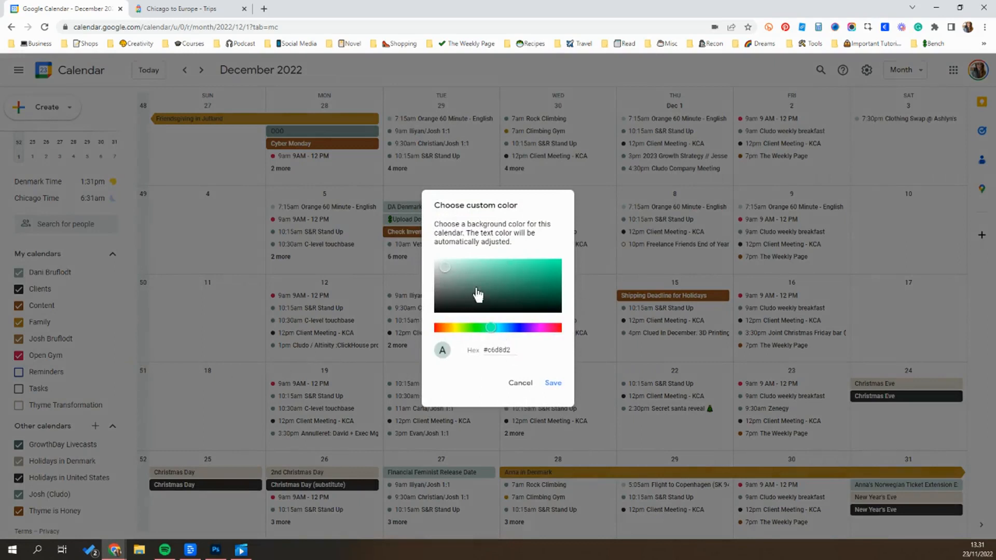
click(511, 351)
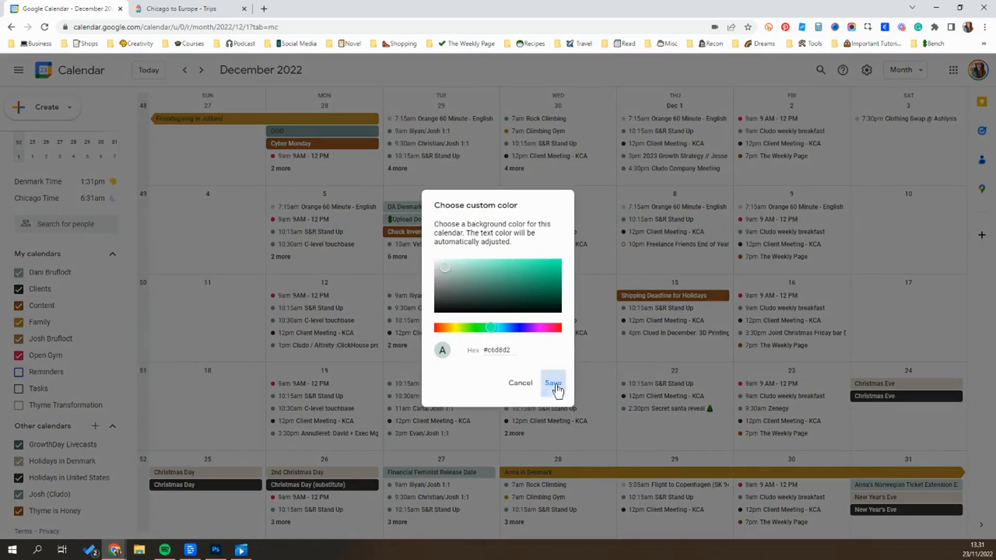
click(552, 383)
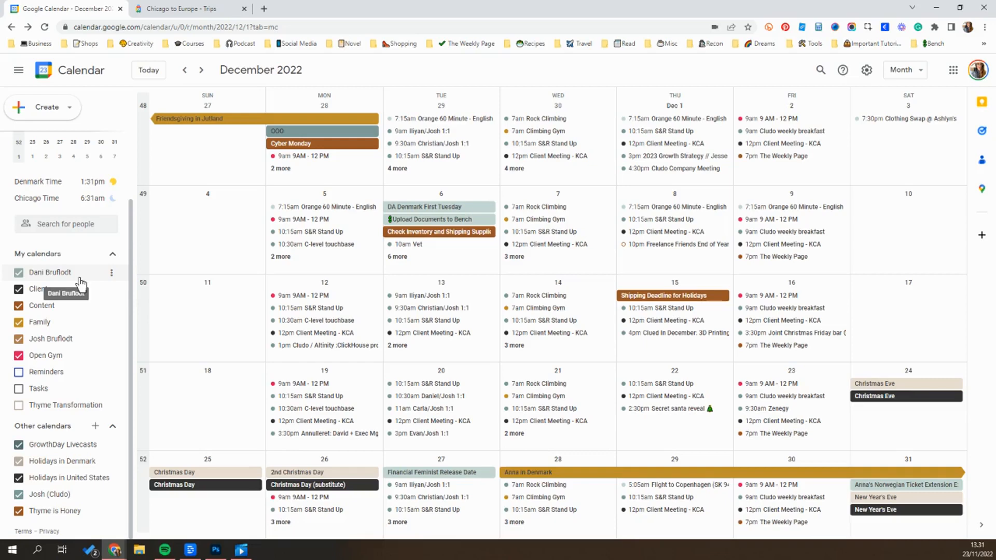
mouse_move(610, 80)
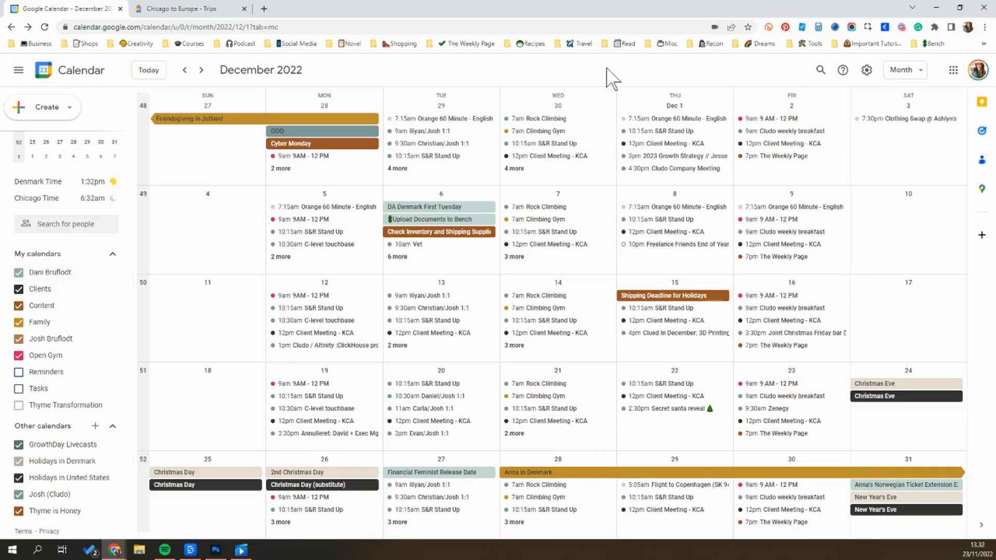
mouse_move(866, 70)
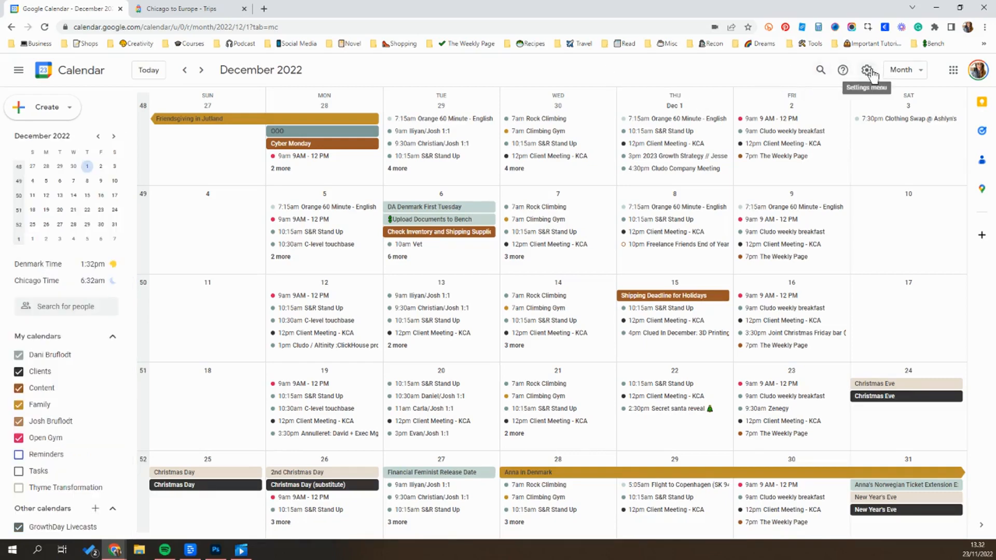
- Review the general calendar settings, scrolling through the options
click(867, 70)
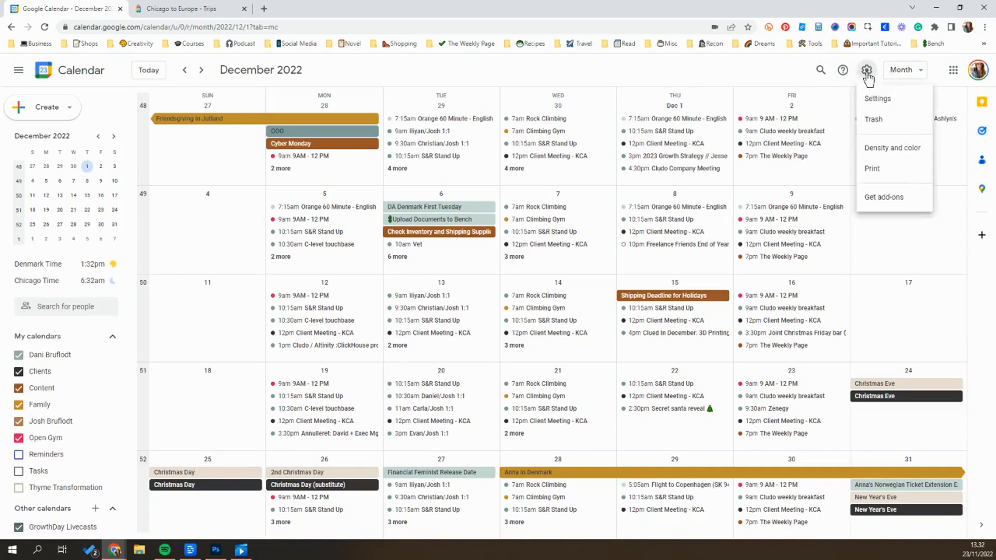
click(878, 98)
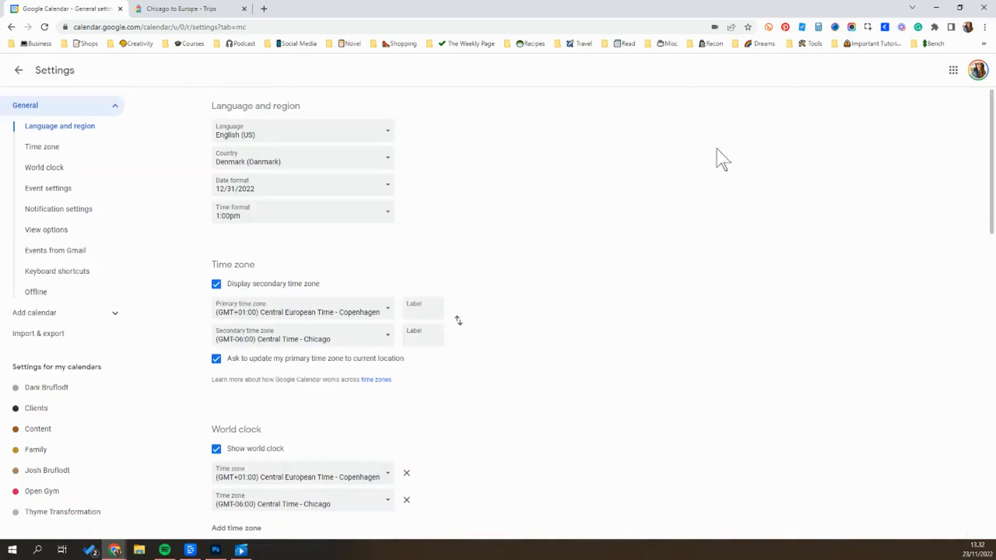
scroll(down, 3)
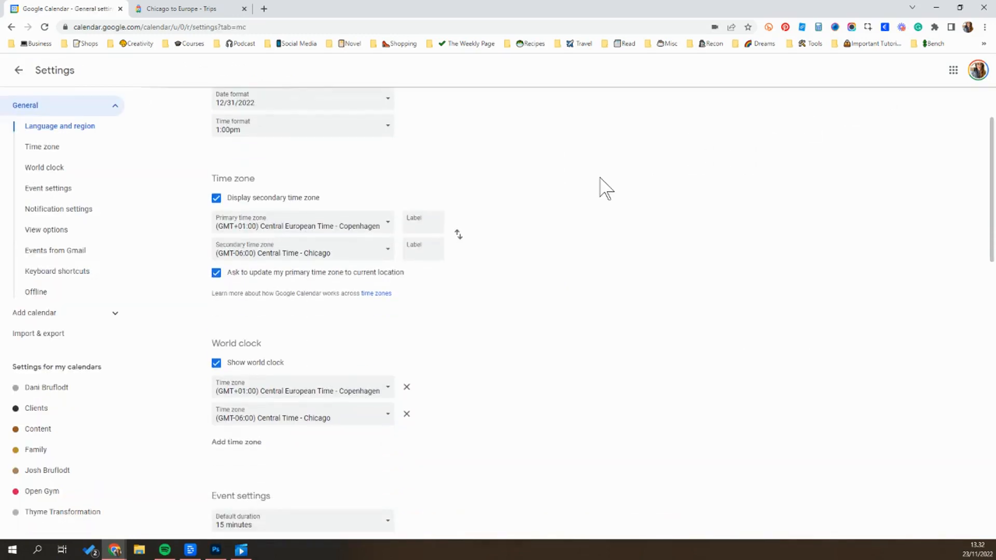
mouse_move(397, 156)
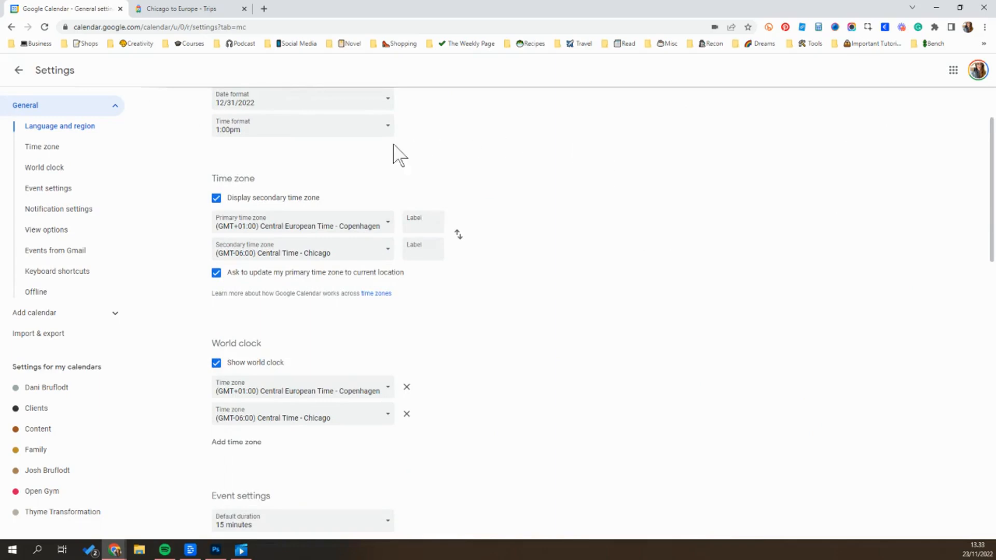
mouse_move(340, 209)
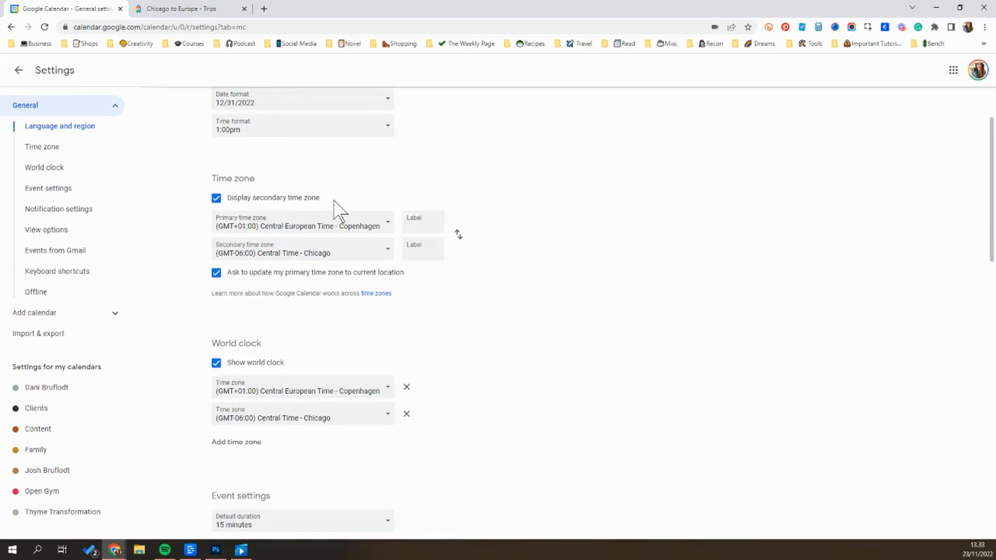
scroll(down, 3)
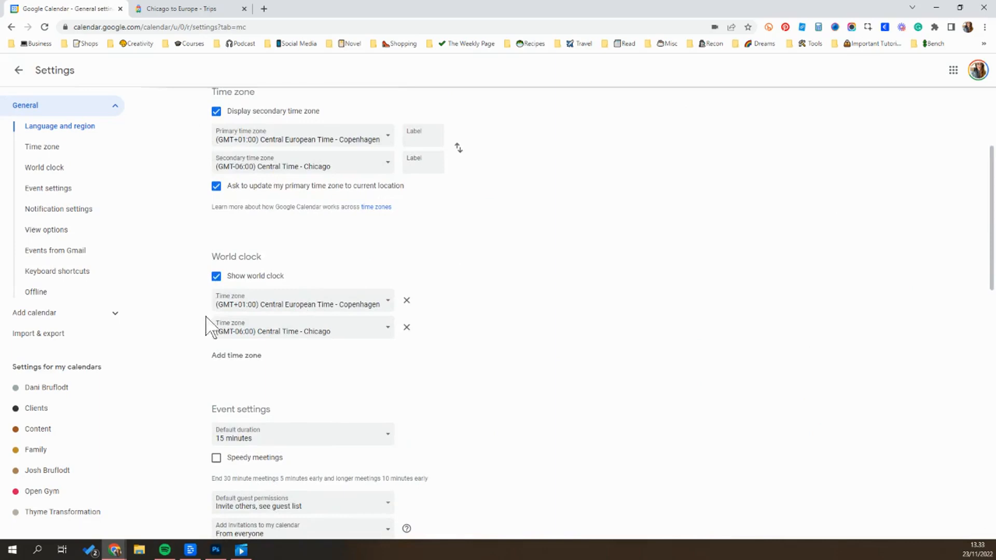
mouse_move(210, 370)
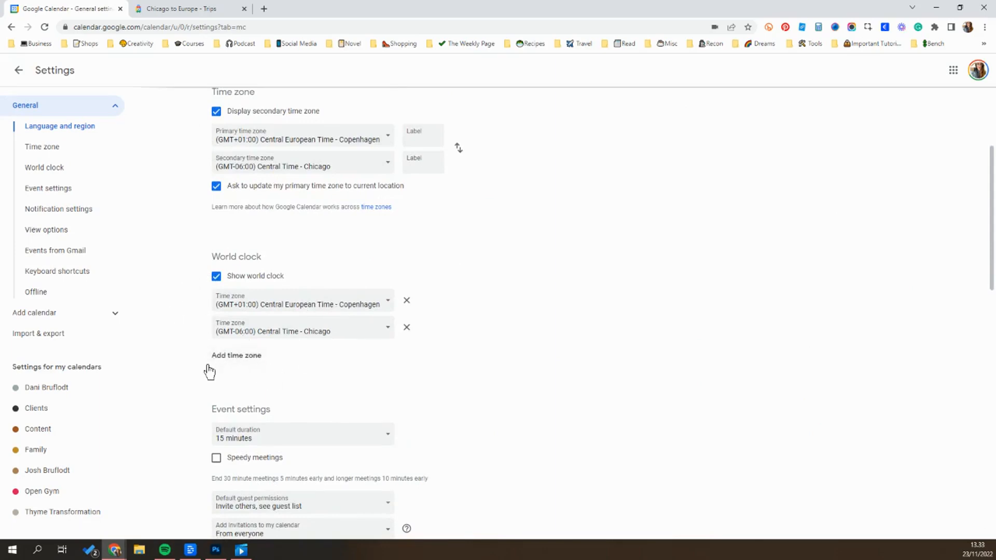
mouse_move(254, 363)
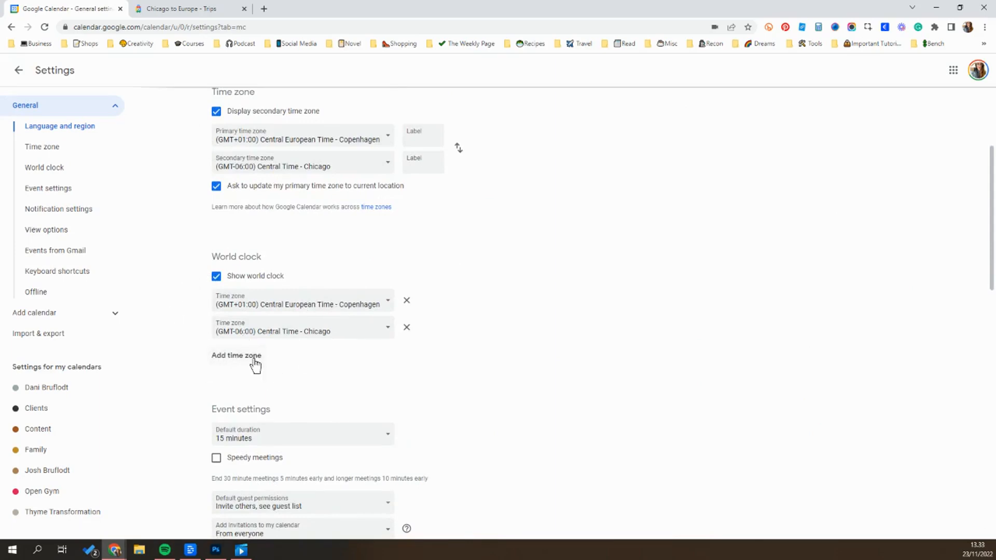
scroll(down, 3)
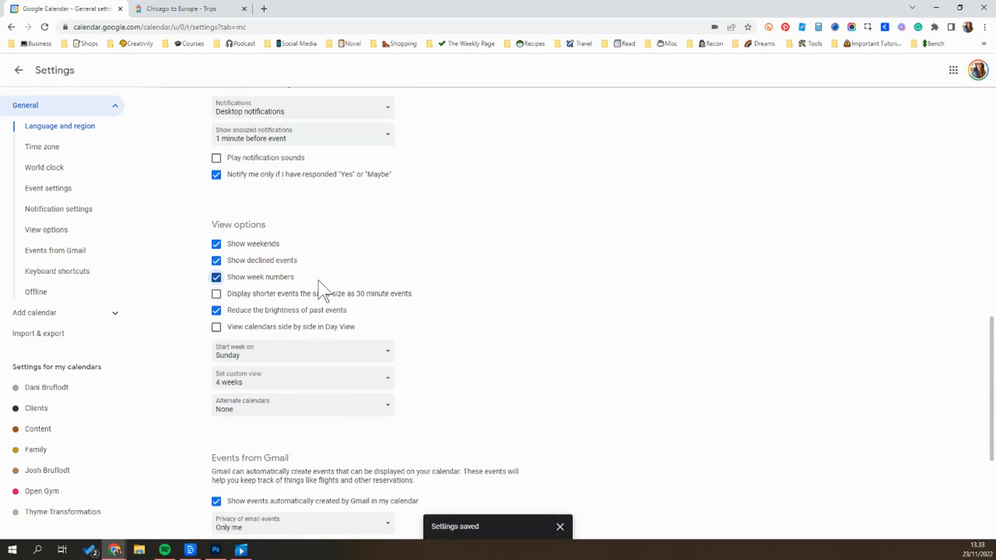
mouse_move(235, 299)
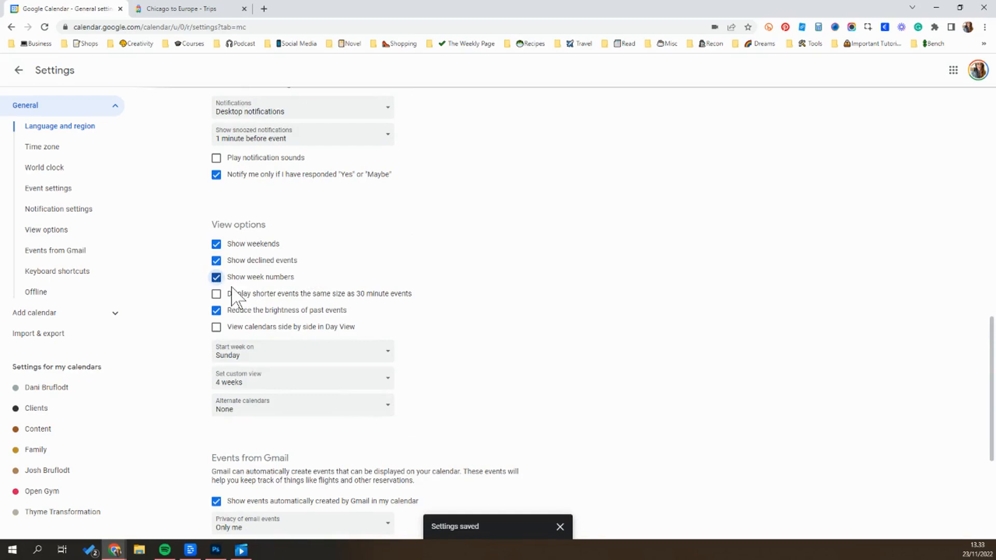
click(559, 526)
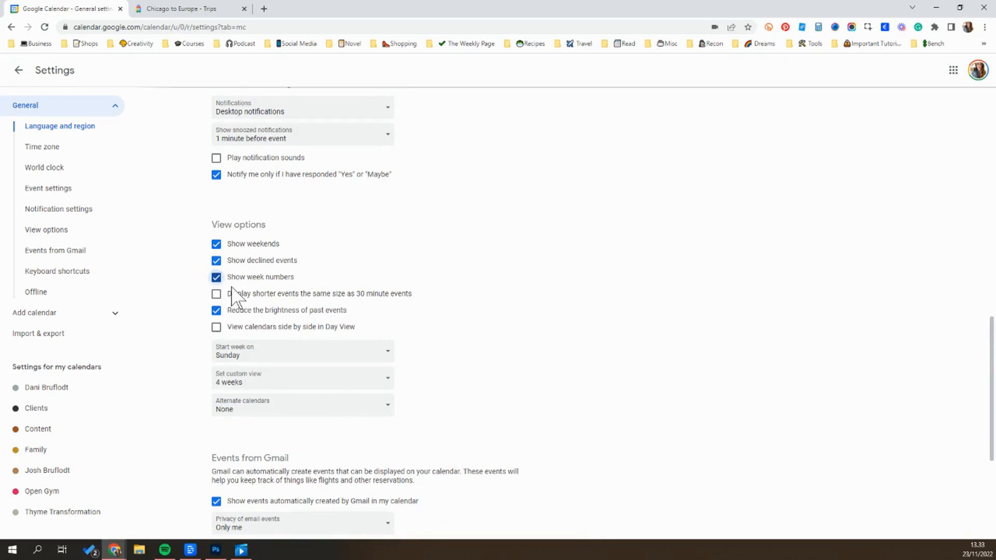
scroll(up, 3)
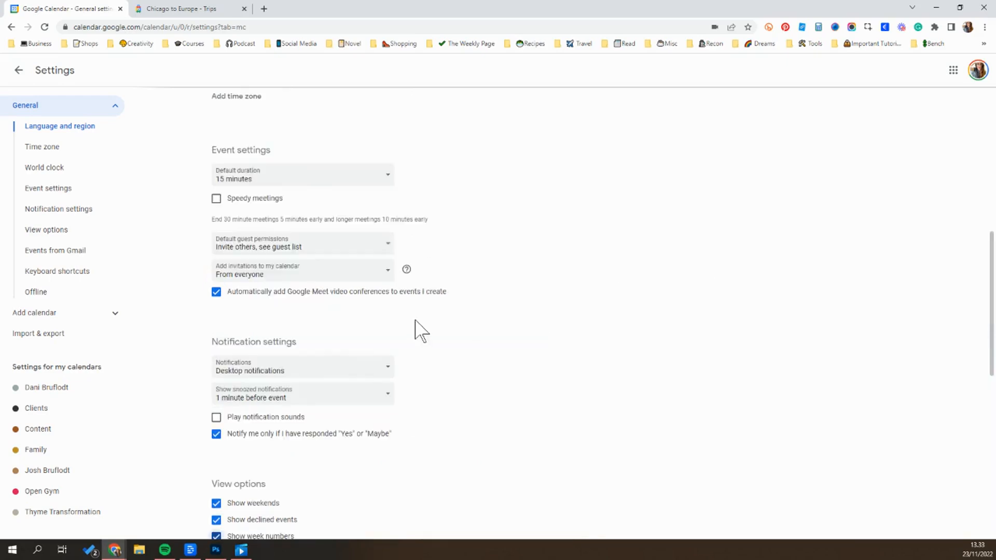
mouse_move(362, 153)
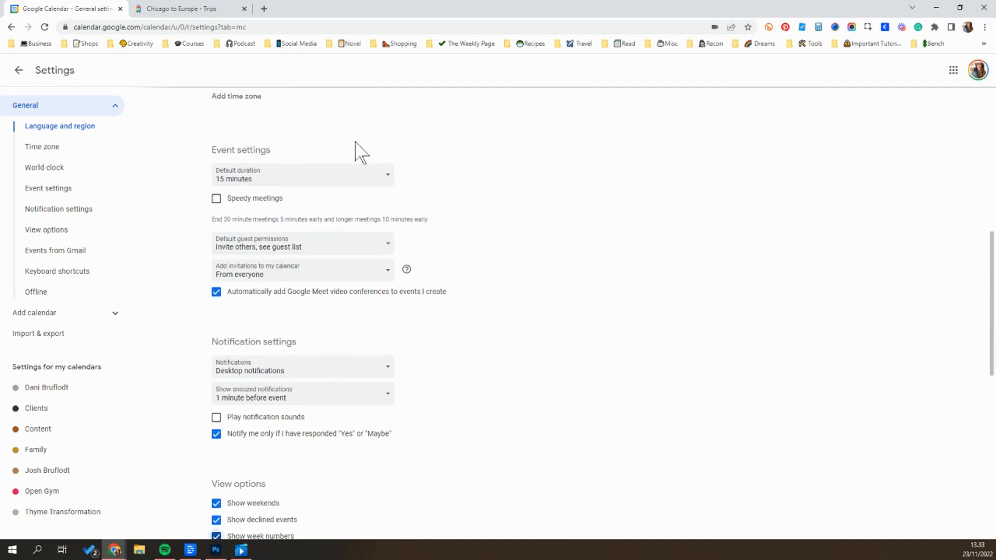
mouse_move(293, 184)
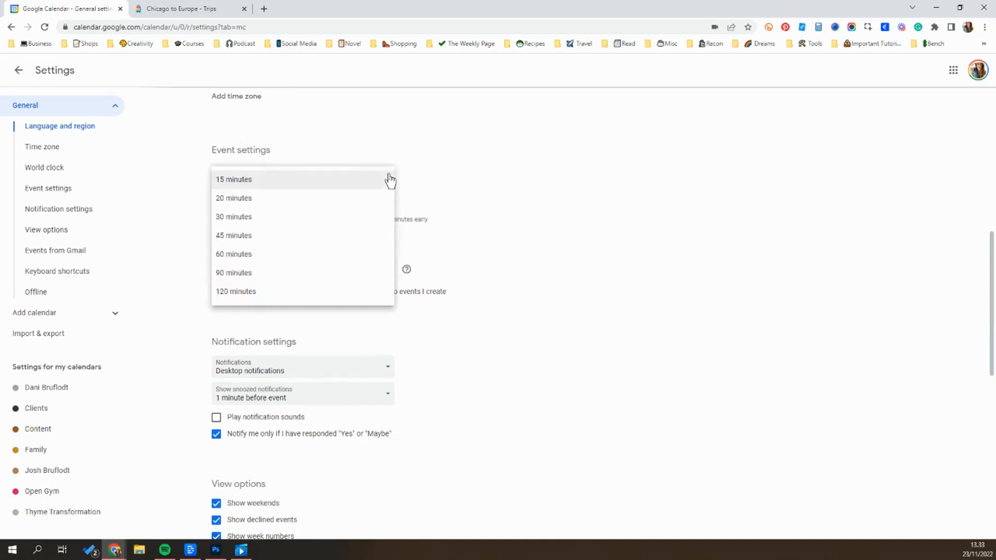
mouse_move(233, 254)
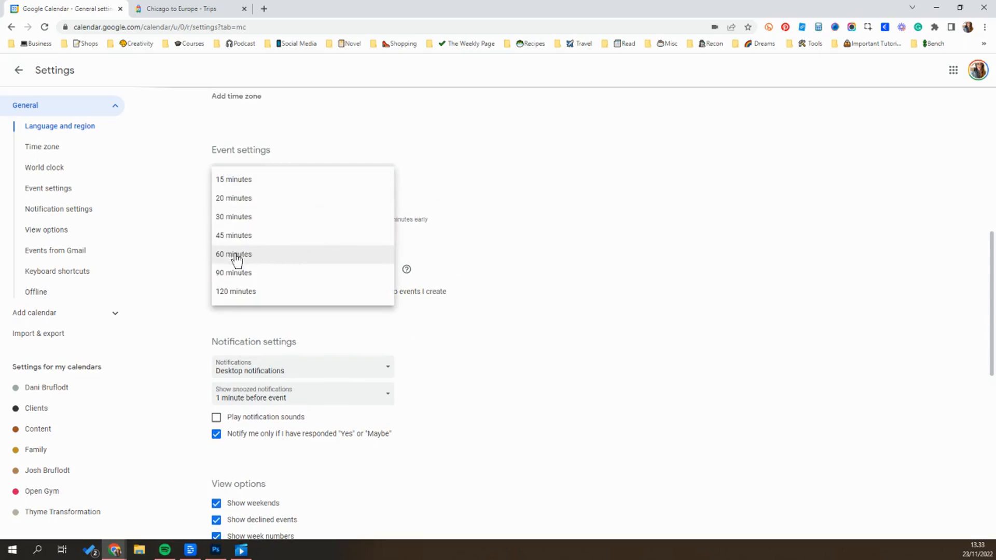
mouse_move(297, 184)
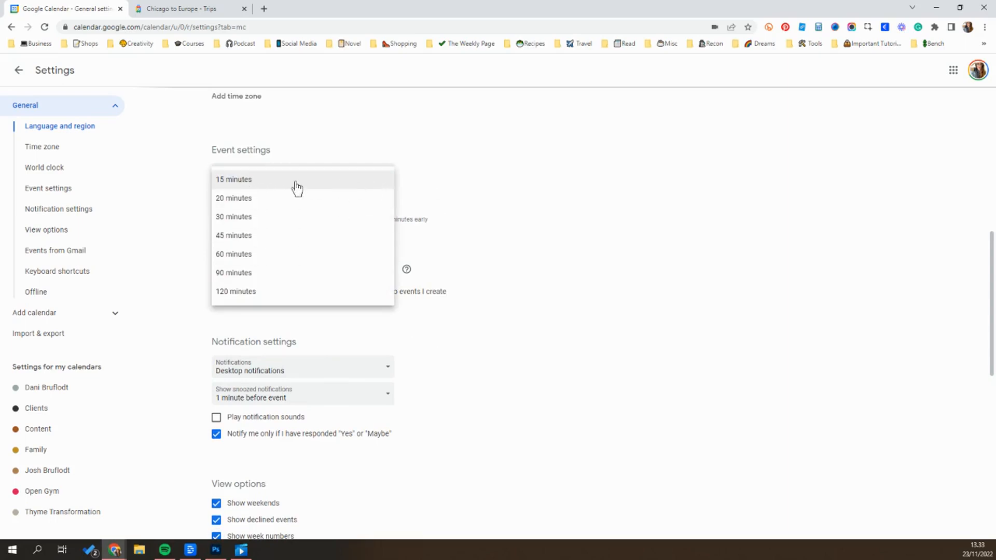
- Set the default event duration to 15 minutes and return to the month view
click(234, 179)
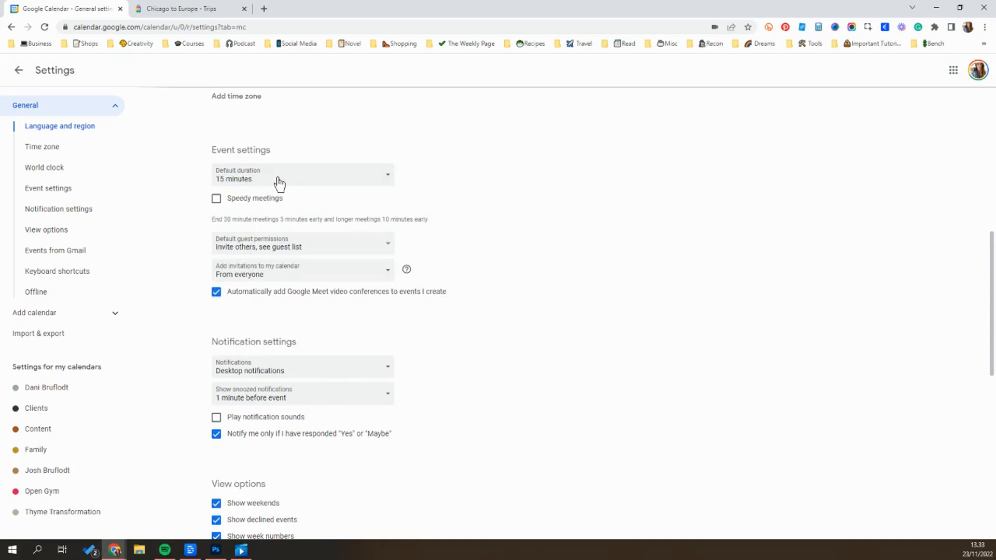
mouse_move(455, 178)
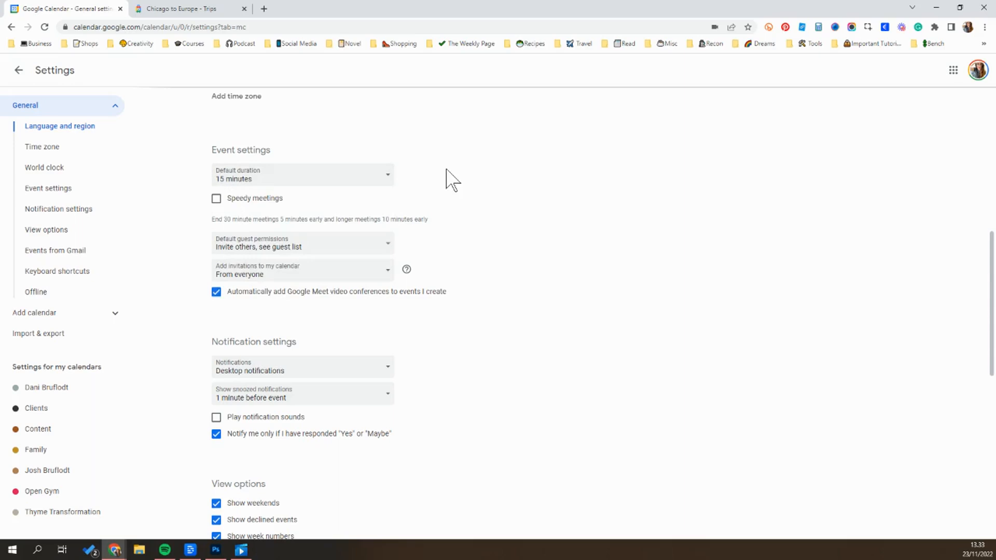
mouse_move(388, 185)
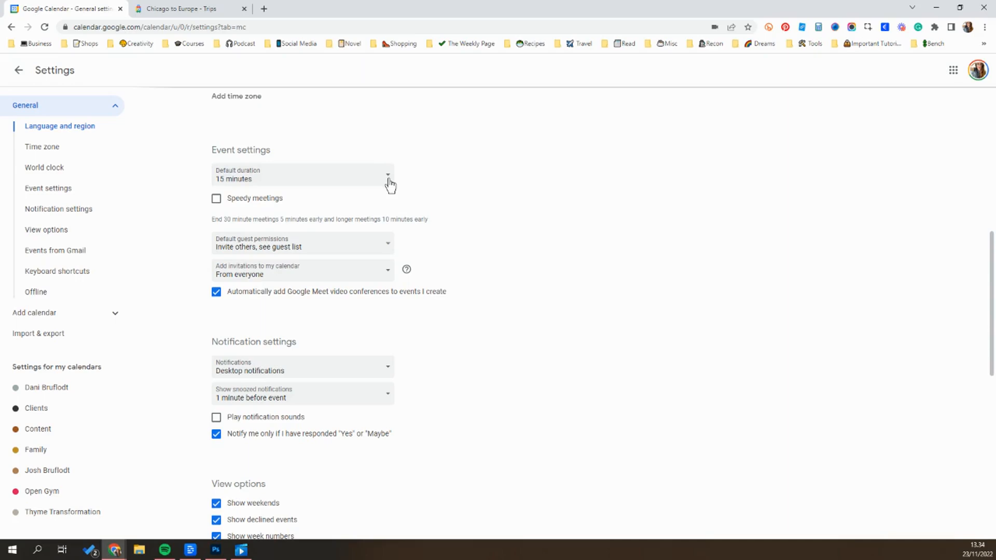
mouse_move(484, 192)
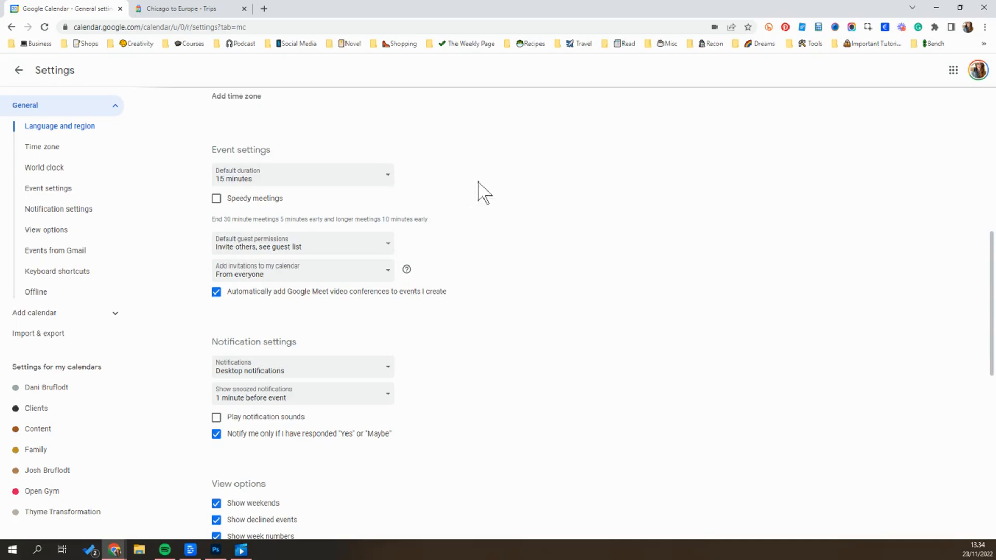
mouse_move(299, 189)
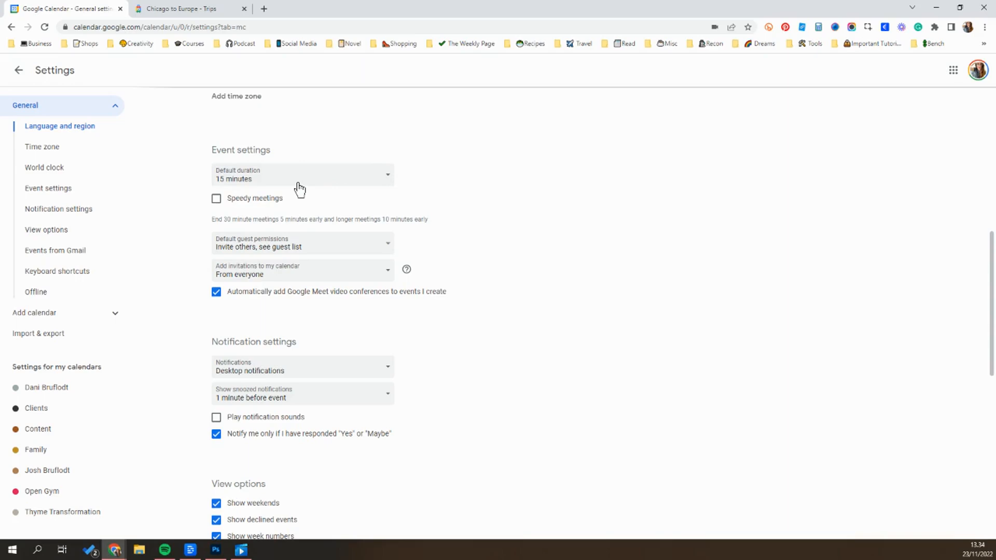
mouse_move(350, 180)
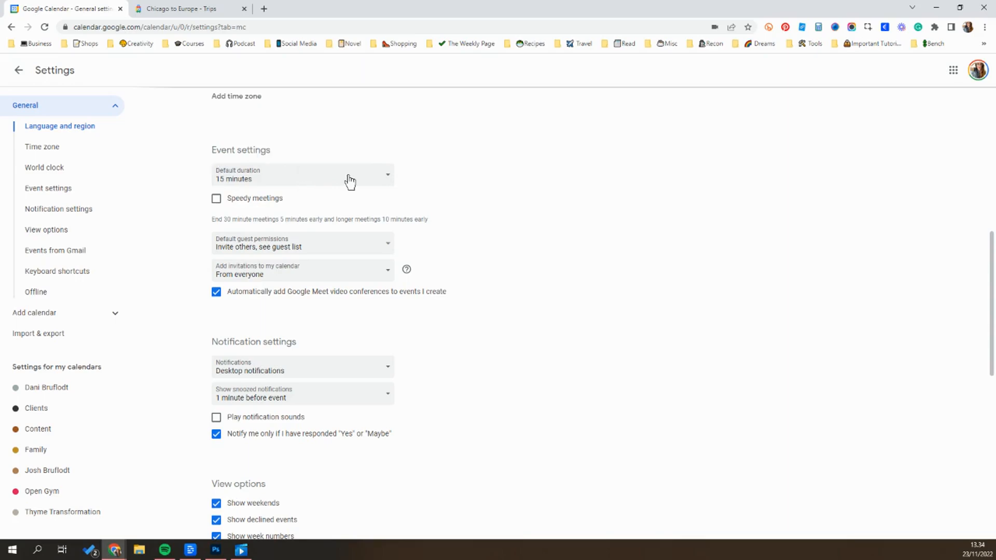
mouse_move(508, 193)
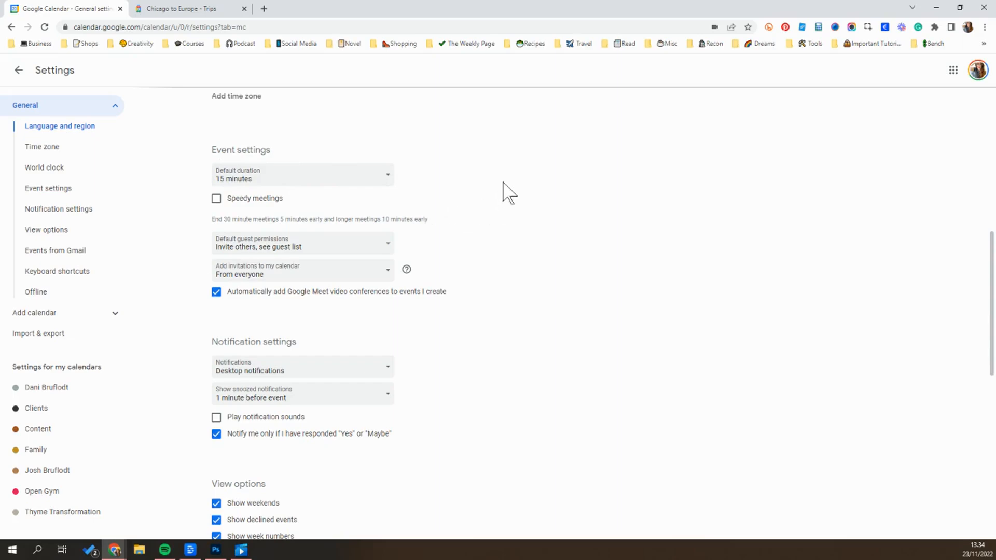
click(19, 70)
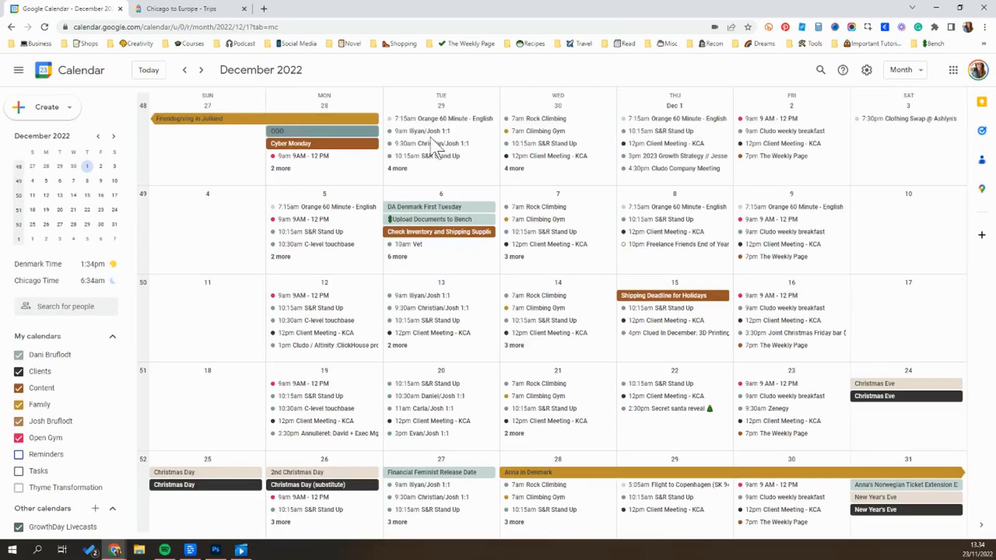
mouse_move(450, 144)
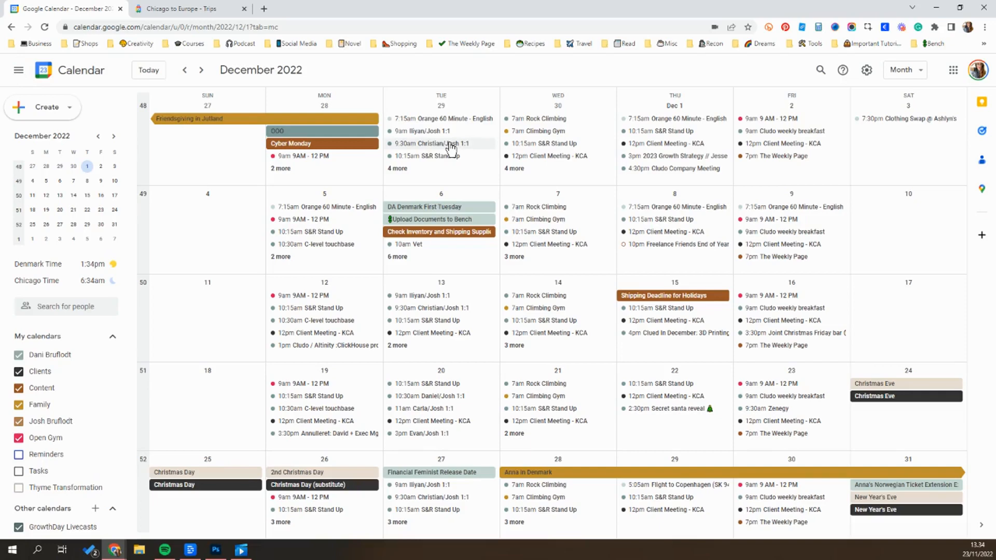
mouse_move(142, 105)
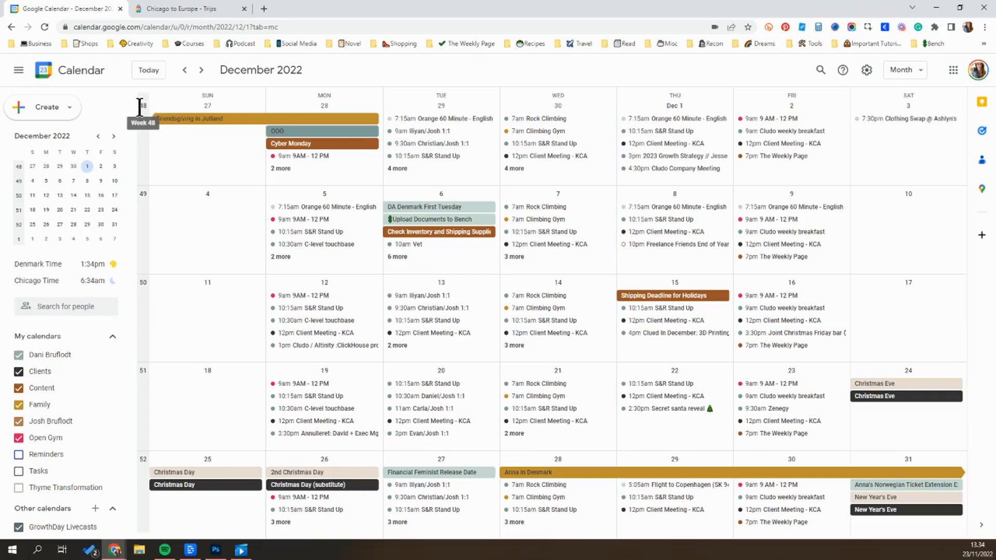
mouse_move(202, 9)
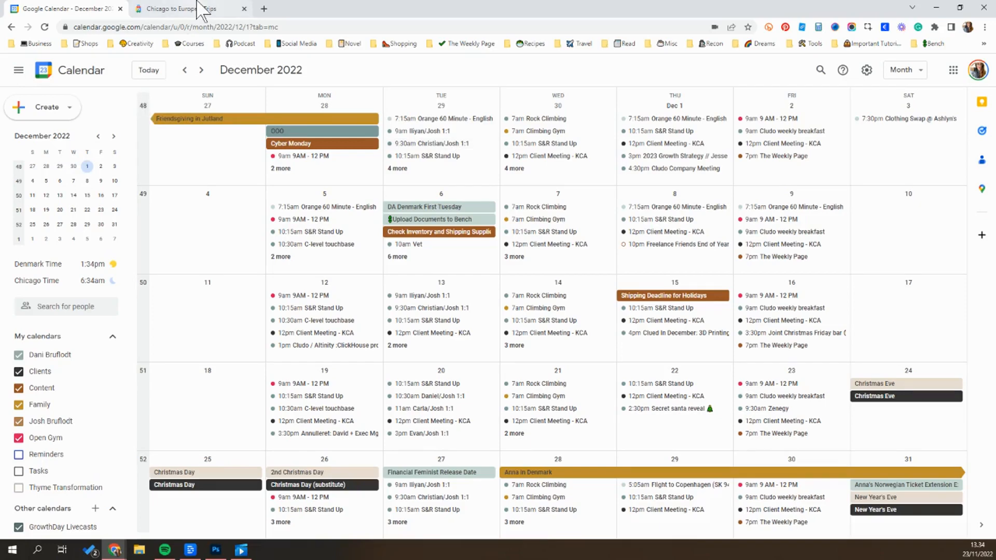
- Switch to the Chicago to Europe trip in Google Travel
click(168, 8)
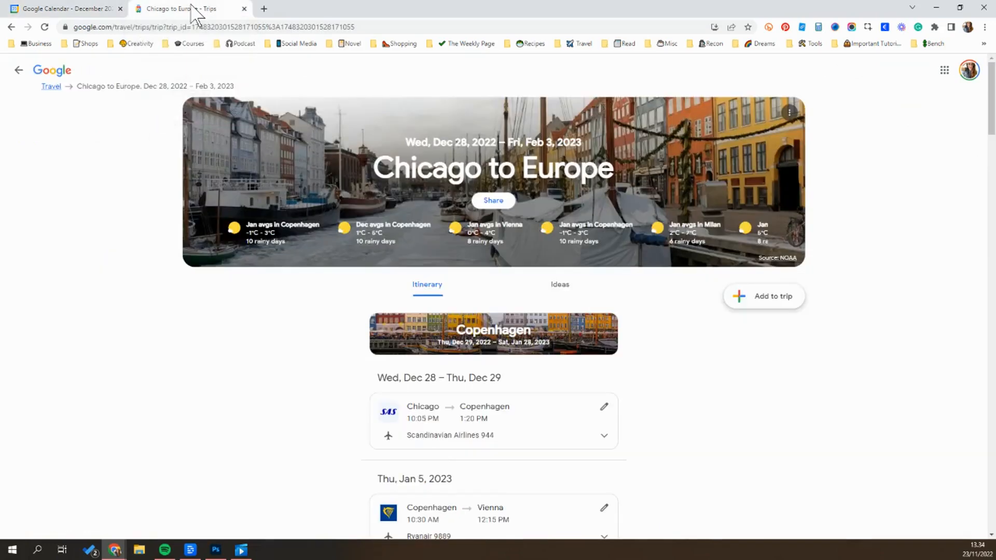
mouse_move(292, 423)
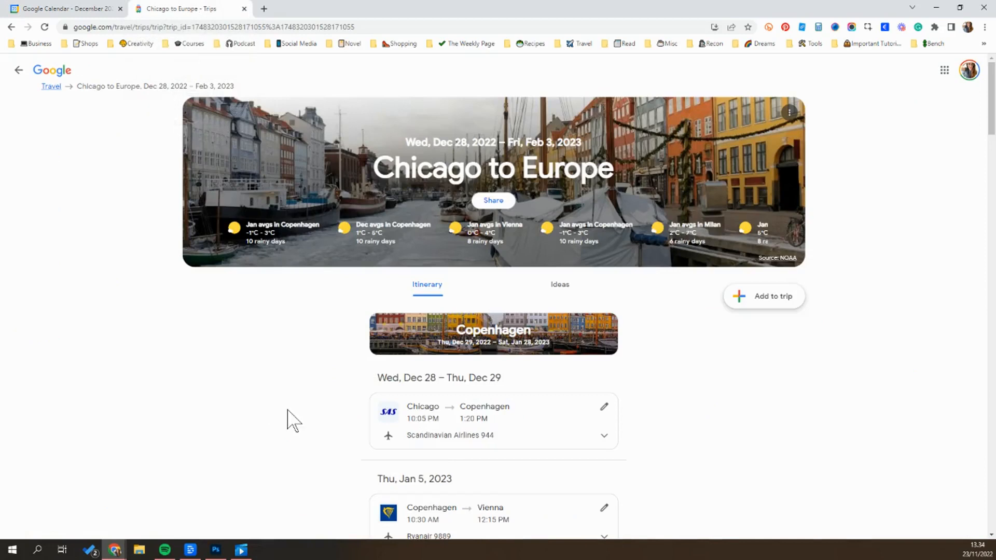
mouse_move(155, 141)
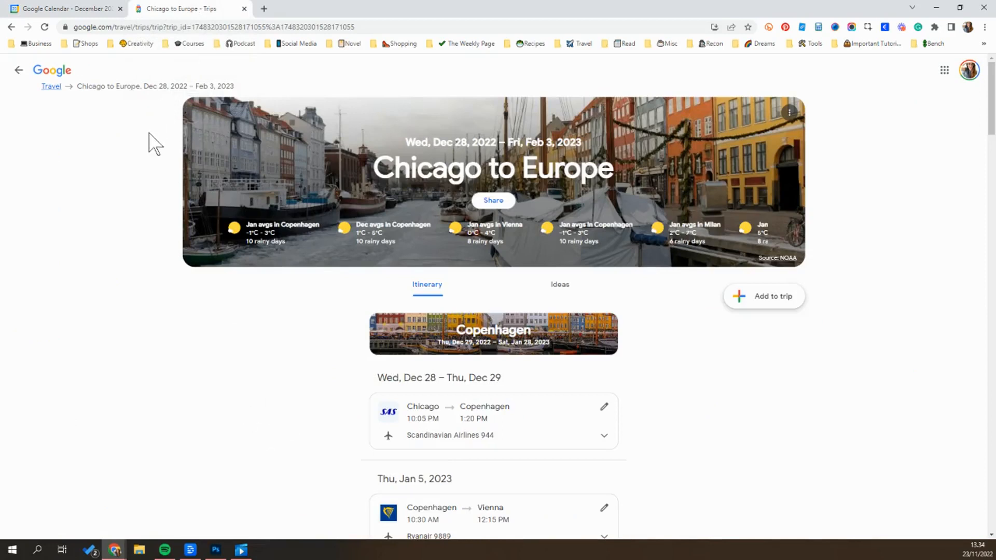
click(63, 8)
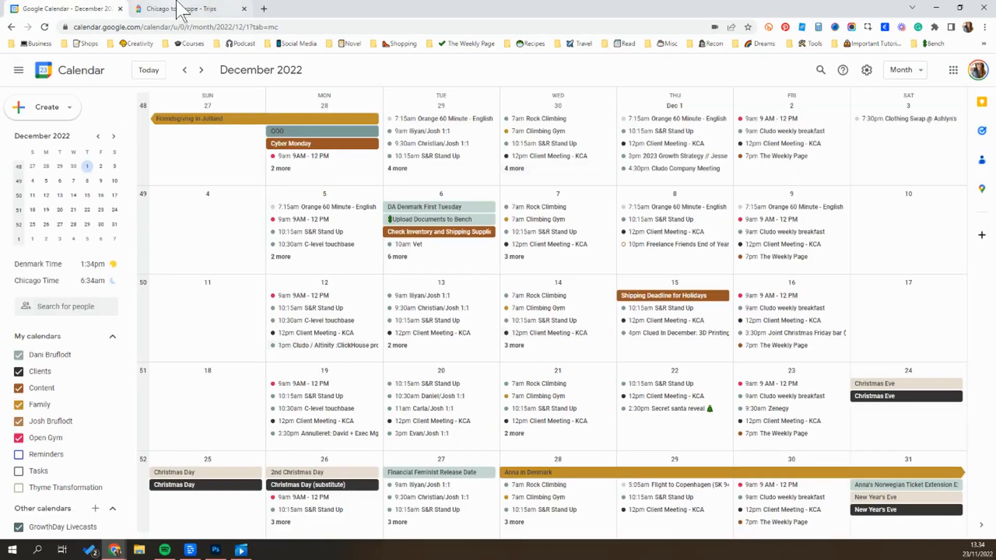
click(181, 9)
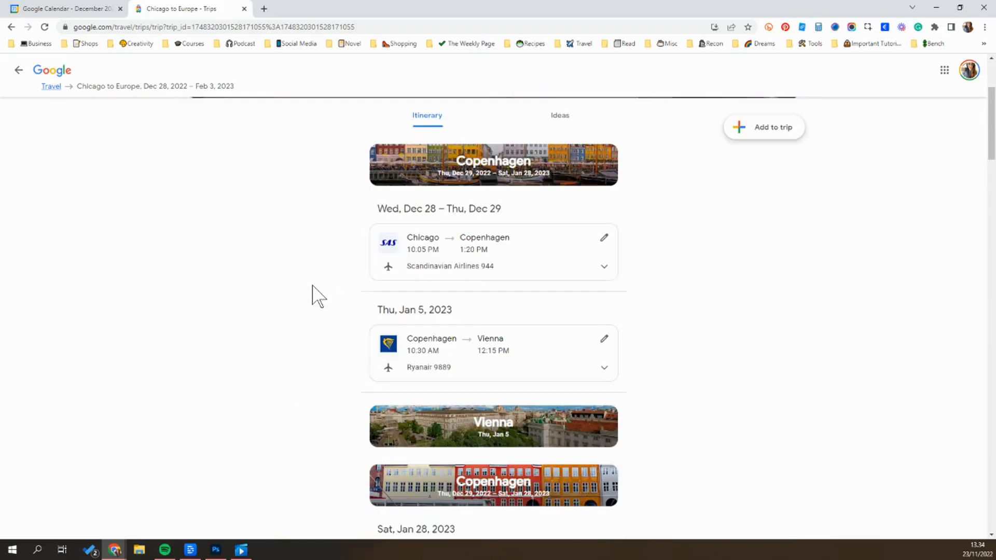
- Review the full itinerary through the Feb 3 Rome return flights, then return to the calendar
scroll(down, 3)
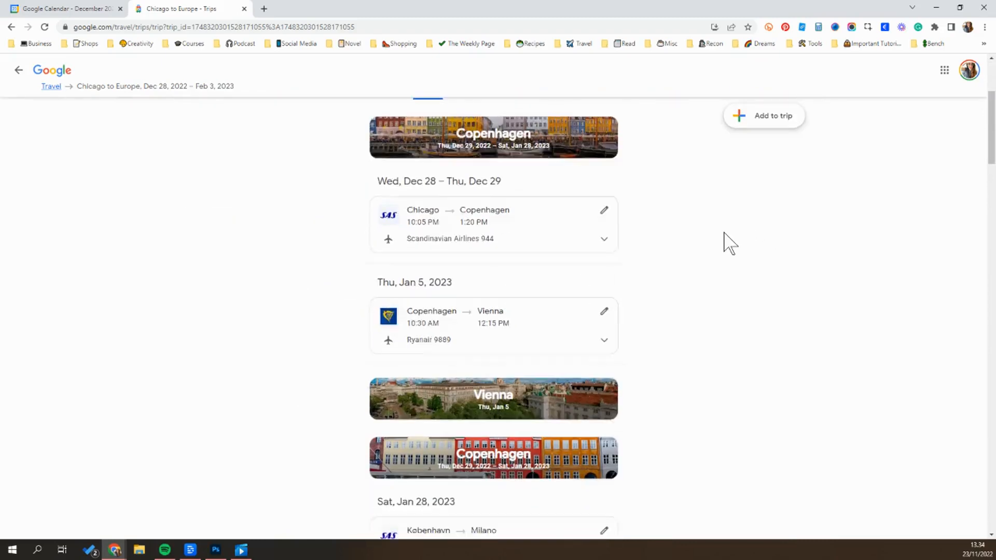
scroll(down, 3)
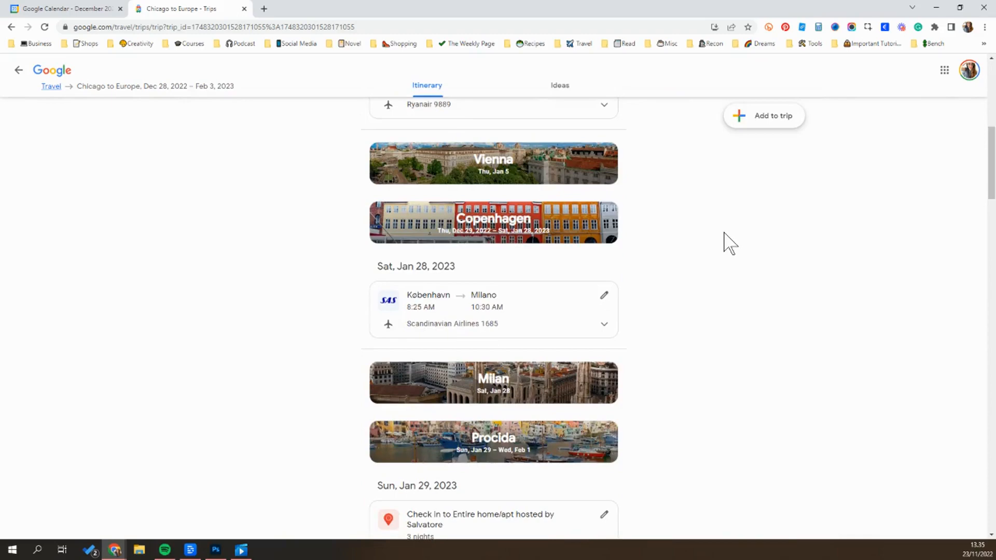
scroll(up, 3)
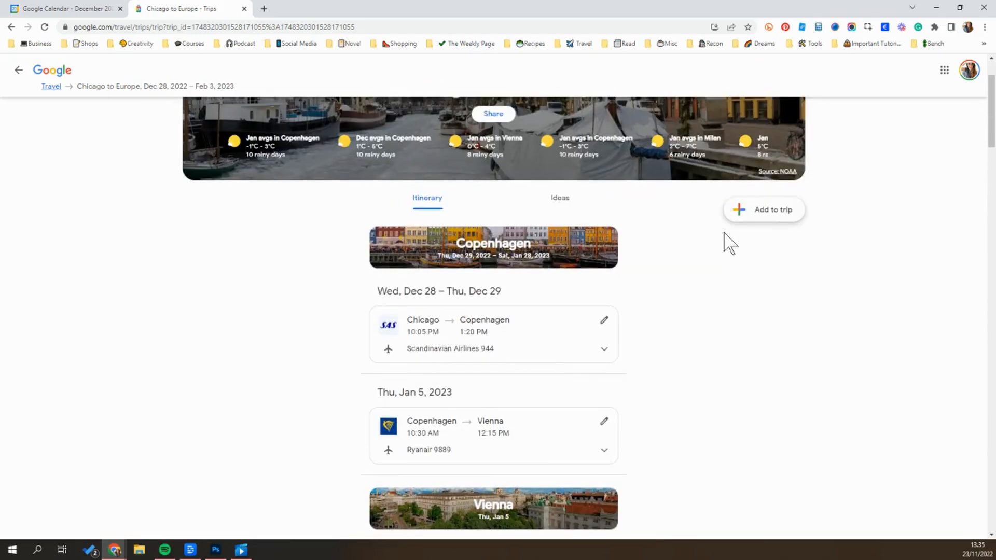
mouse_move(679, 311)
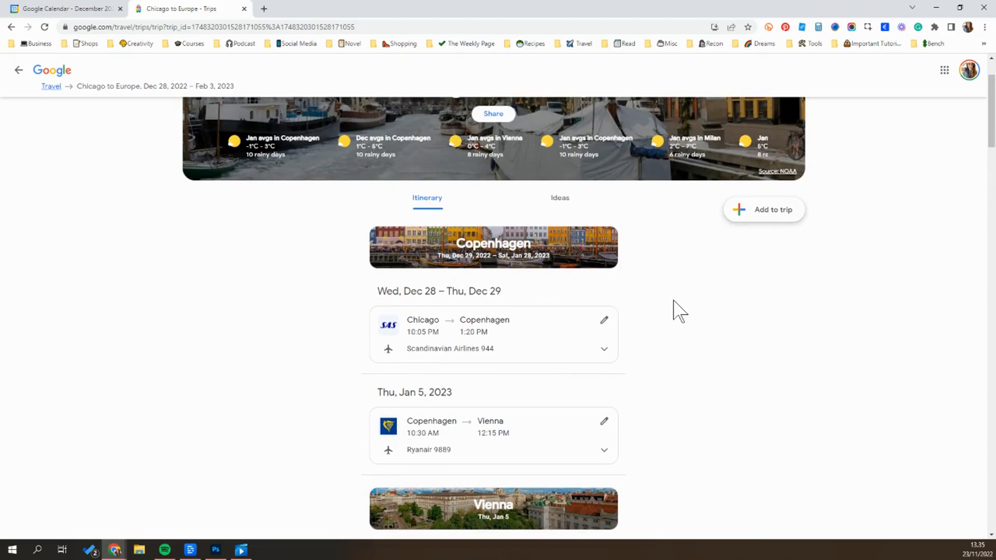
scroll(down, 3)
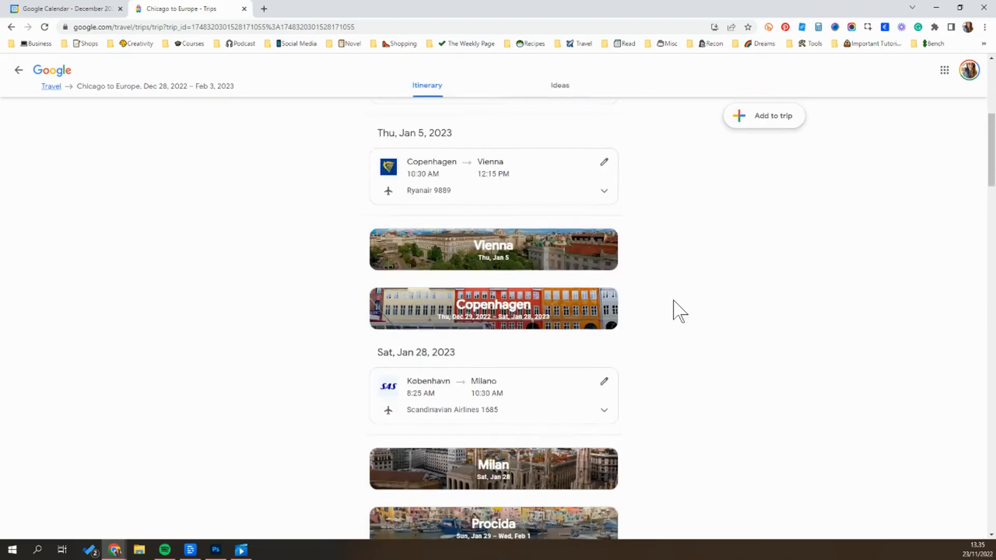
scroll(down, 3)
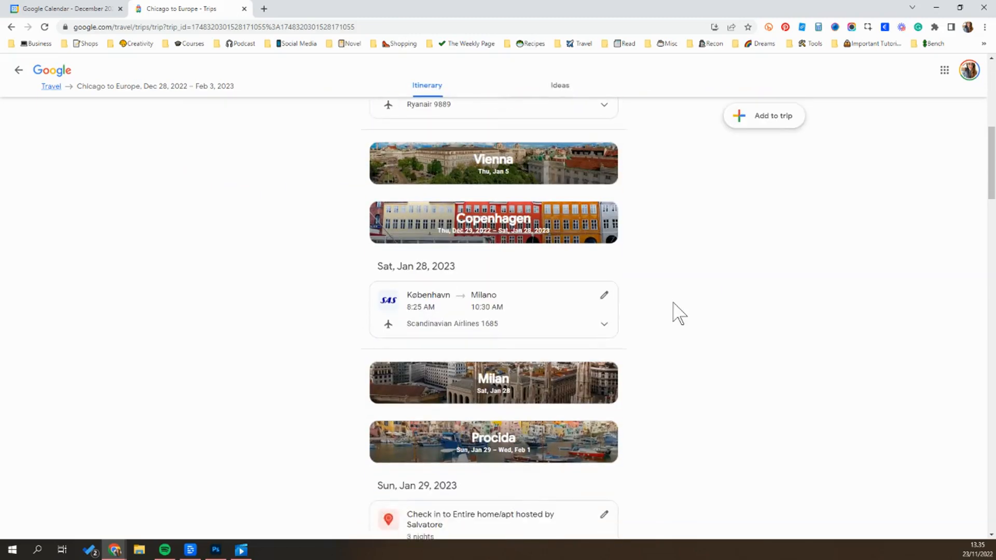
scroll(down, 3)
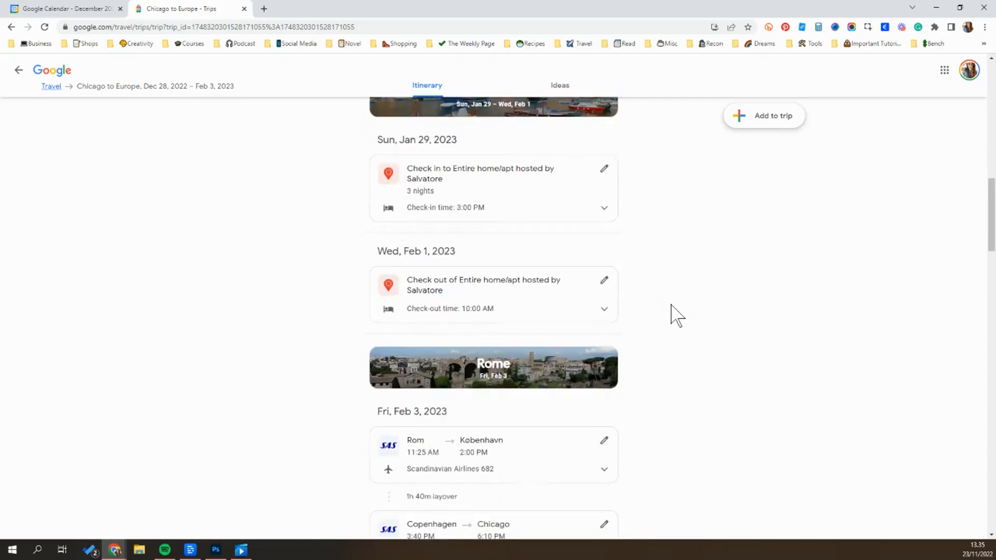
scroll(down, 3)
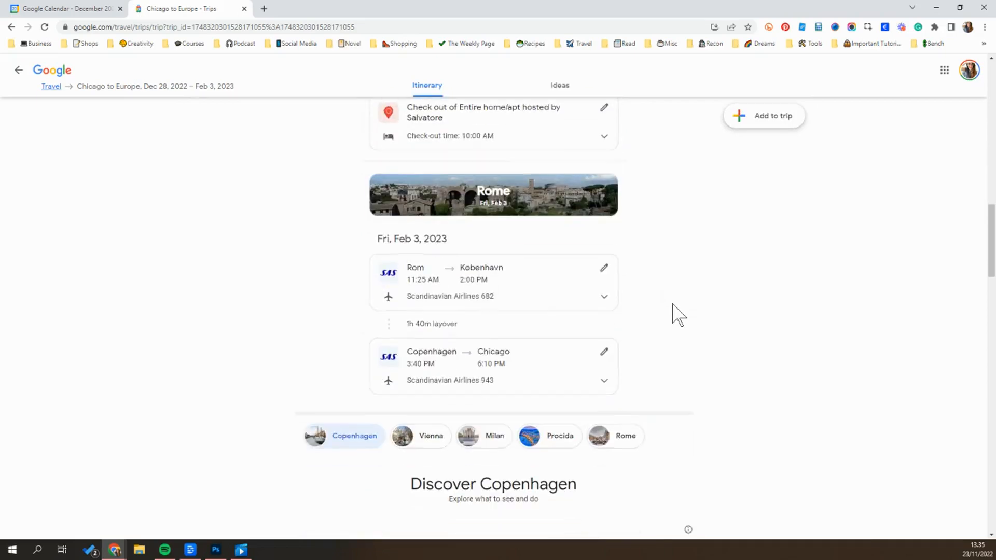
scroll(up, 3)
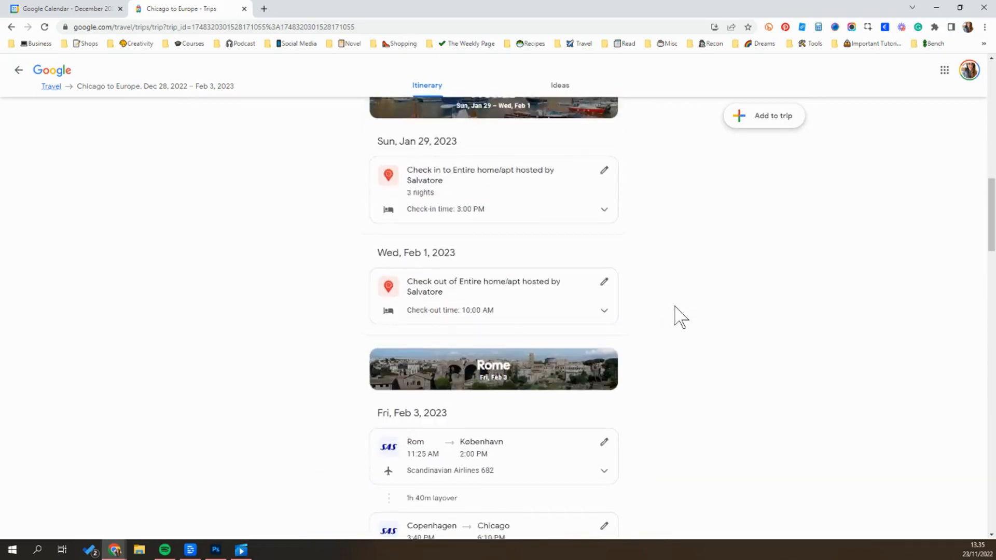
scroll(up, 3)
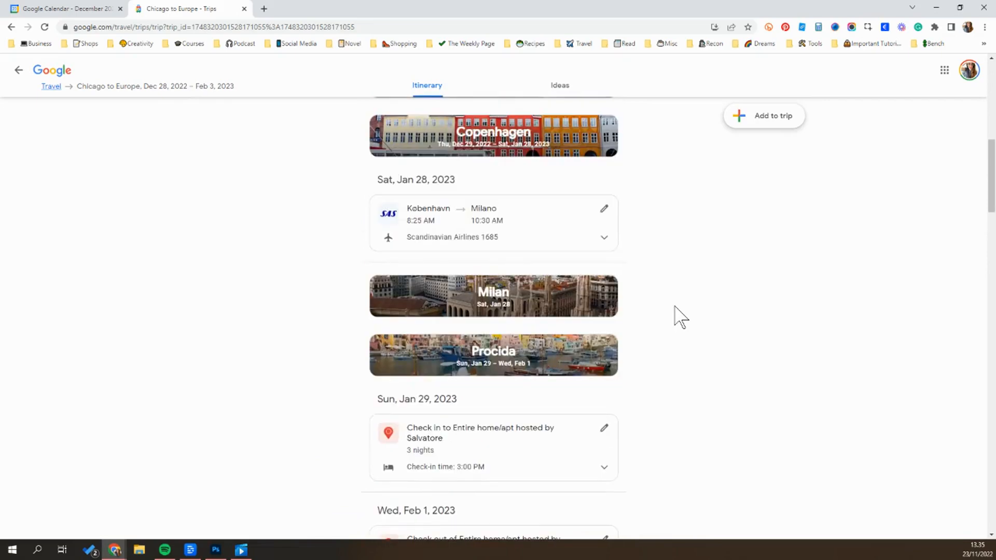
scroll(up, 3)
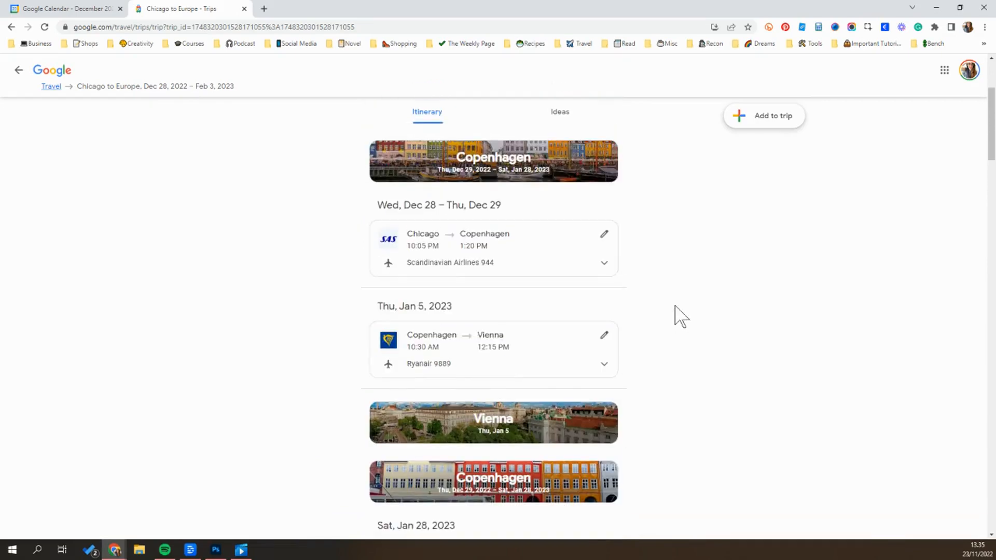
click(63, 8)
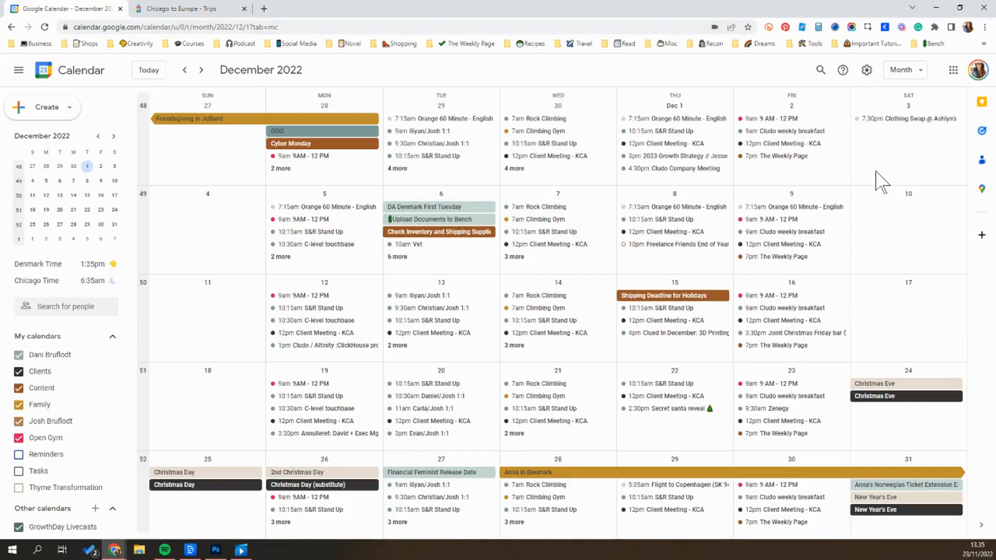